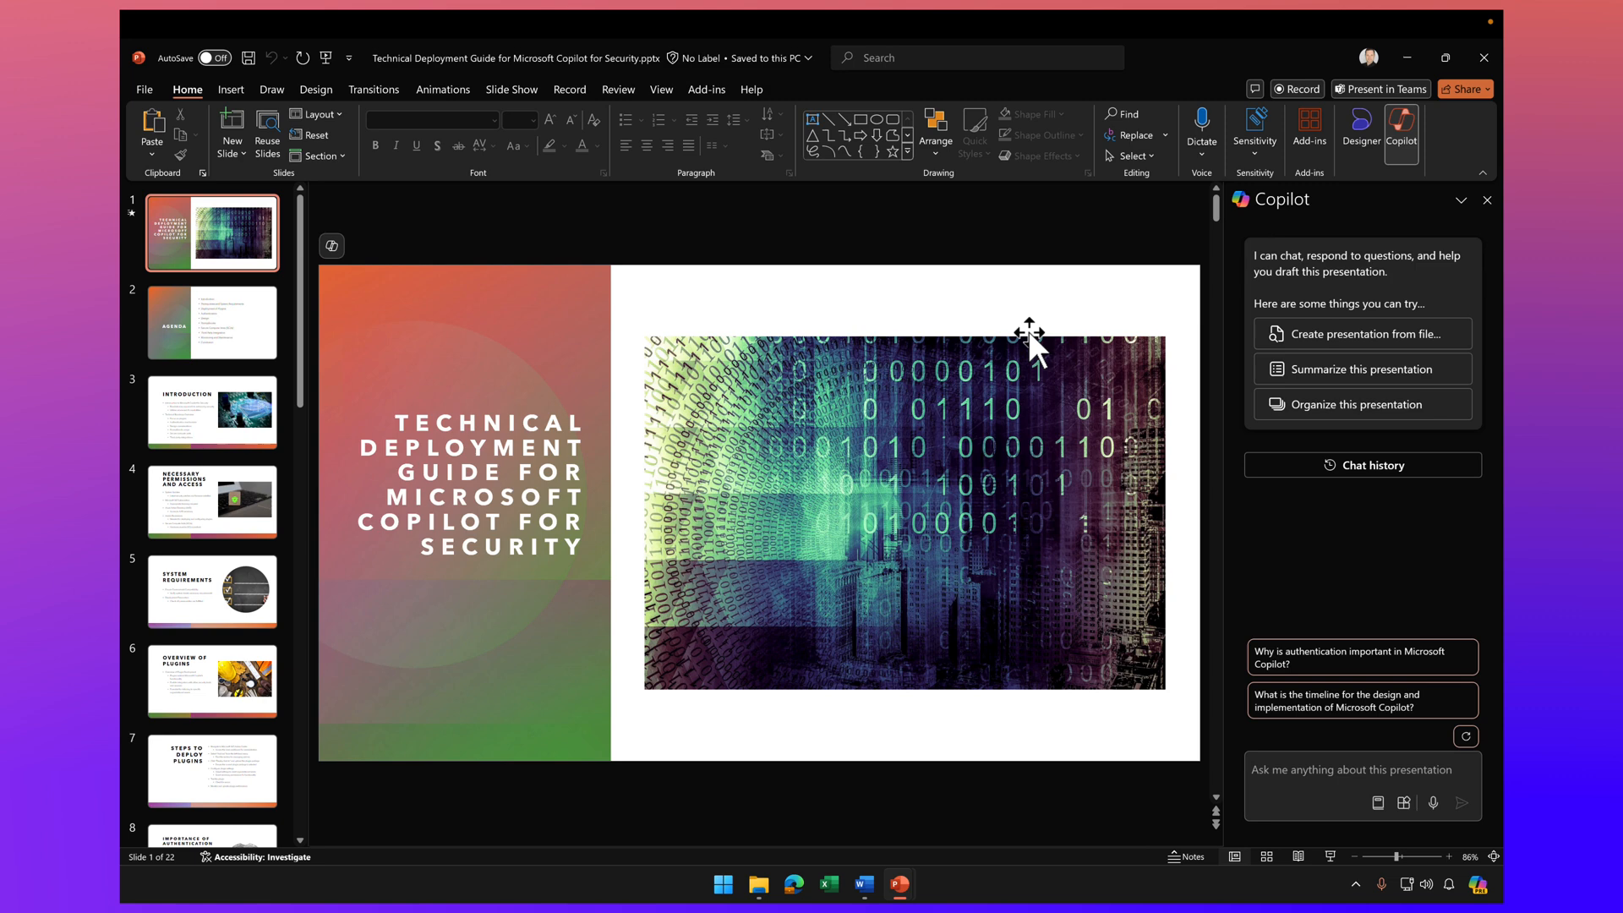
{"action": "mouse_move", "coordinate": [1420, 156]}
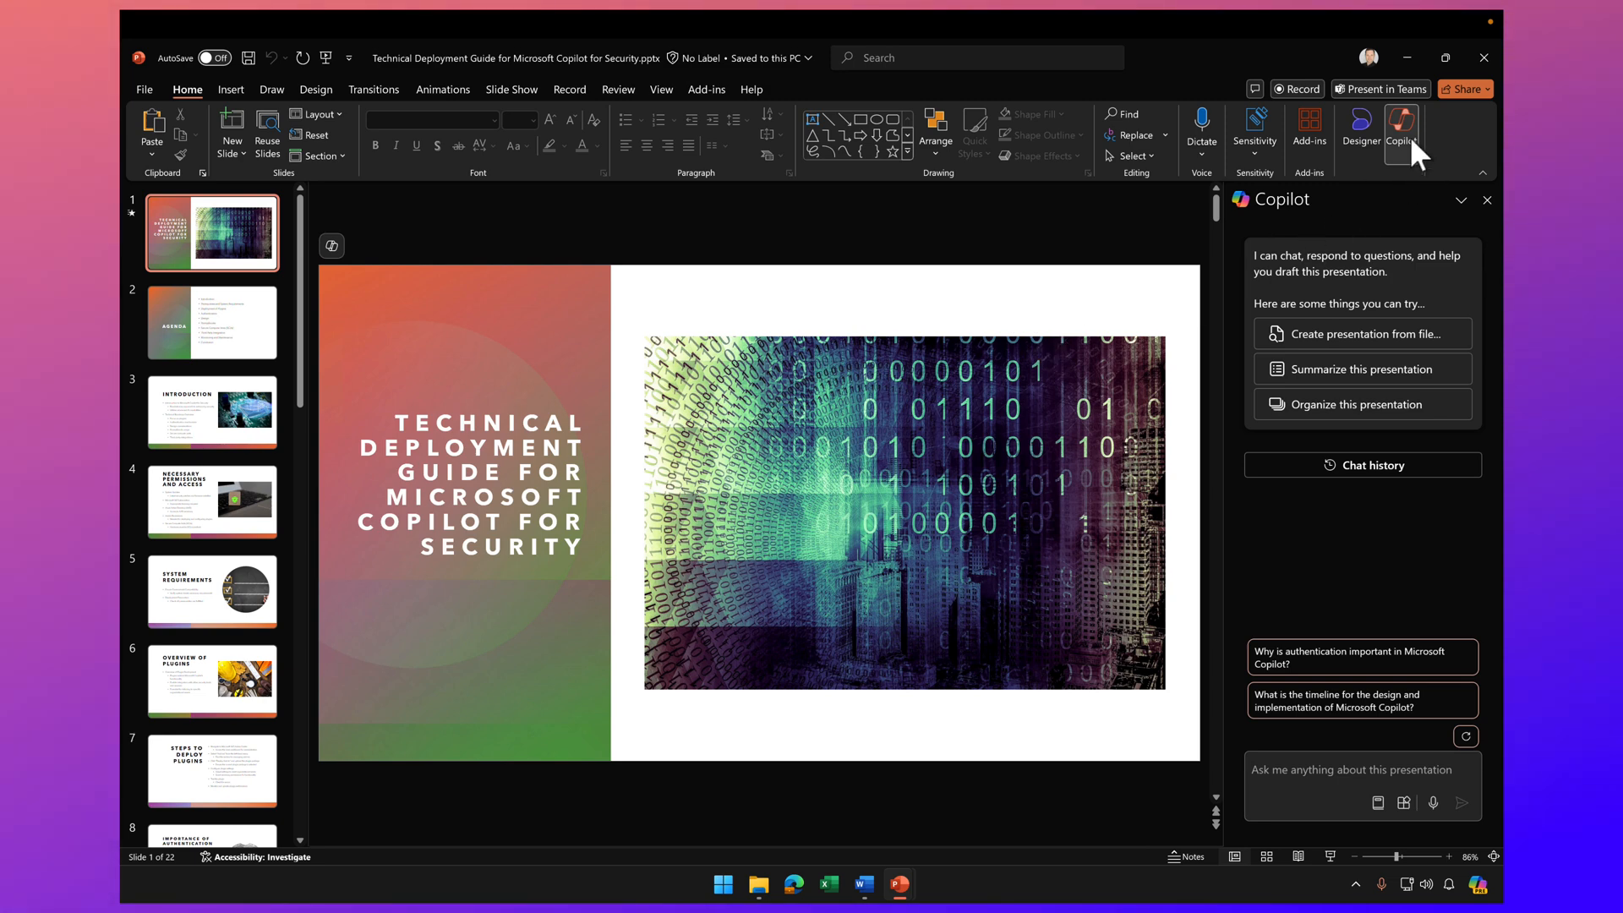
{"action": "mouse_move", "coordinate": [1431, 512]}
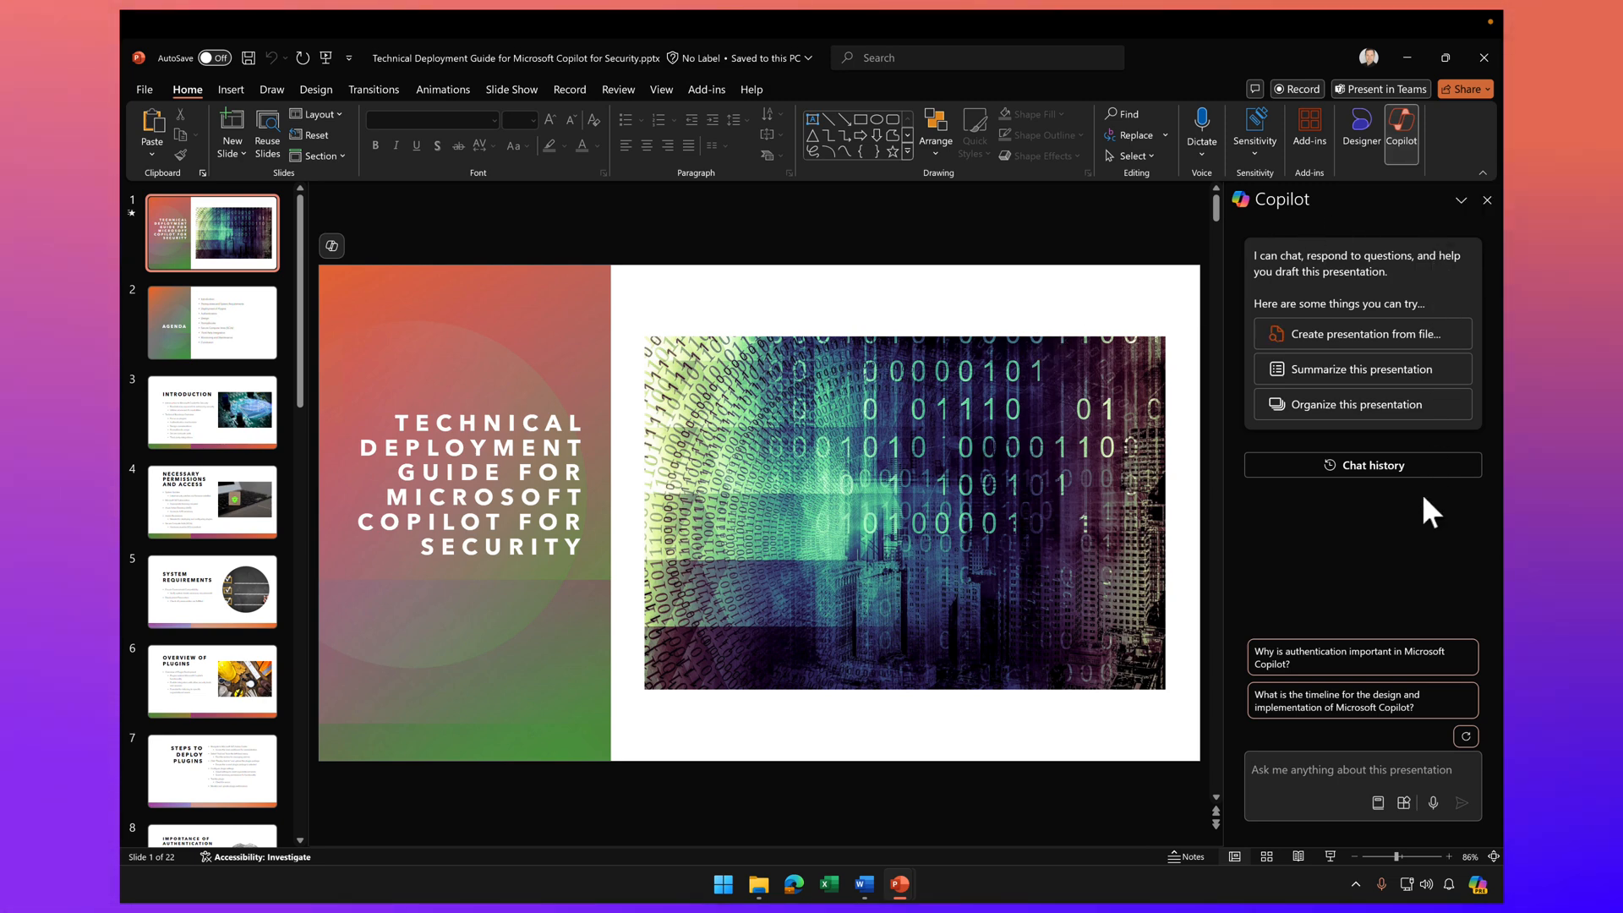
Use Copilot's Understand prompt 'Summarize this presentation' on the security deployment guide deck
{"action": "left_click", "coordinate": [1378, 803]}
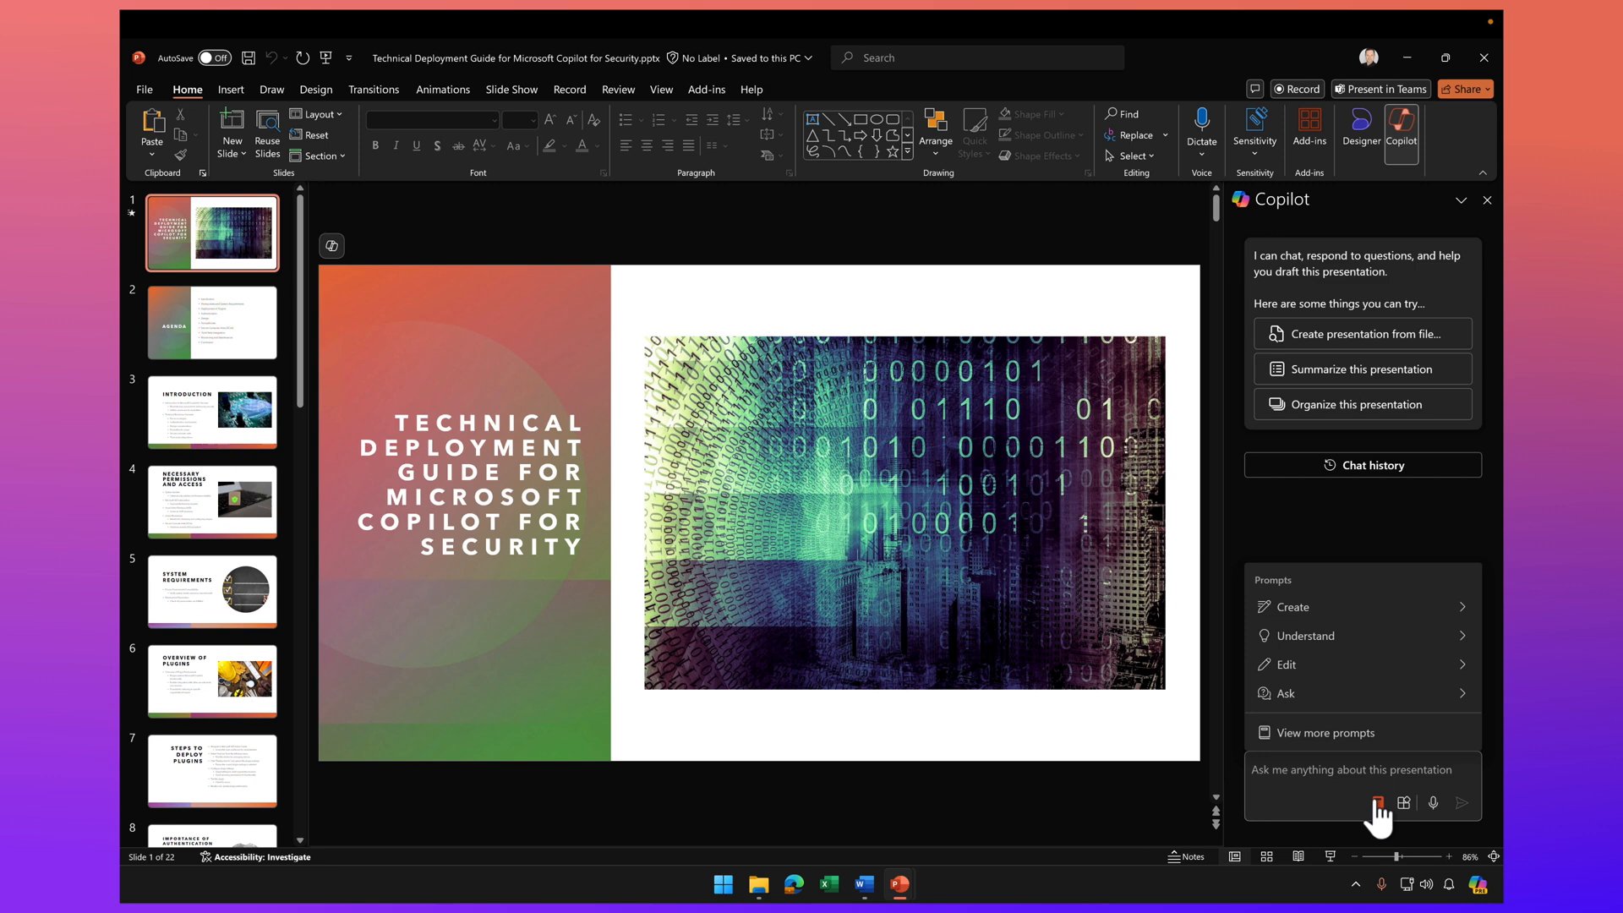
{"action": "left_click", "coordinate": [1306, 636]}
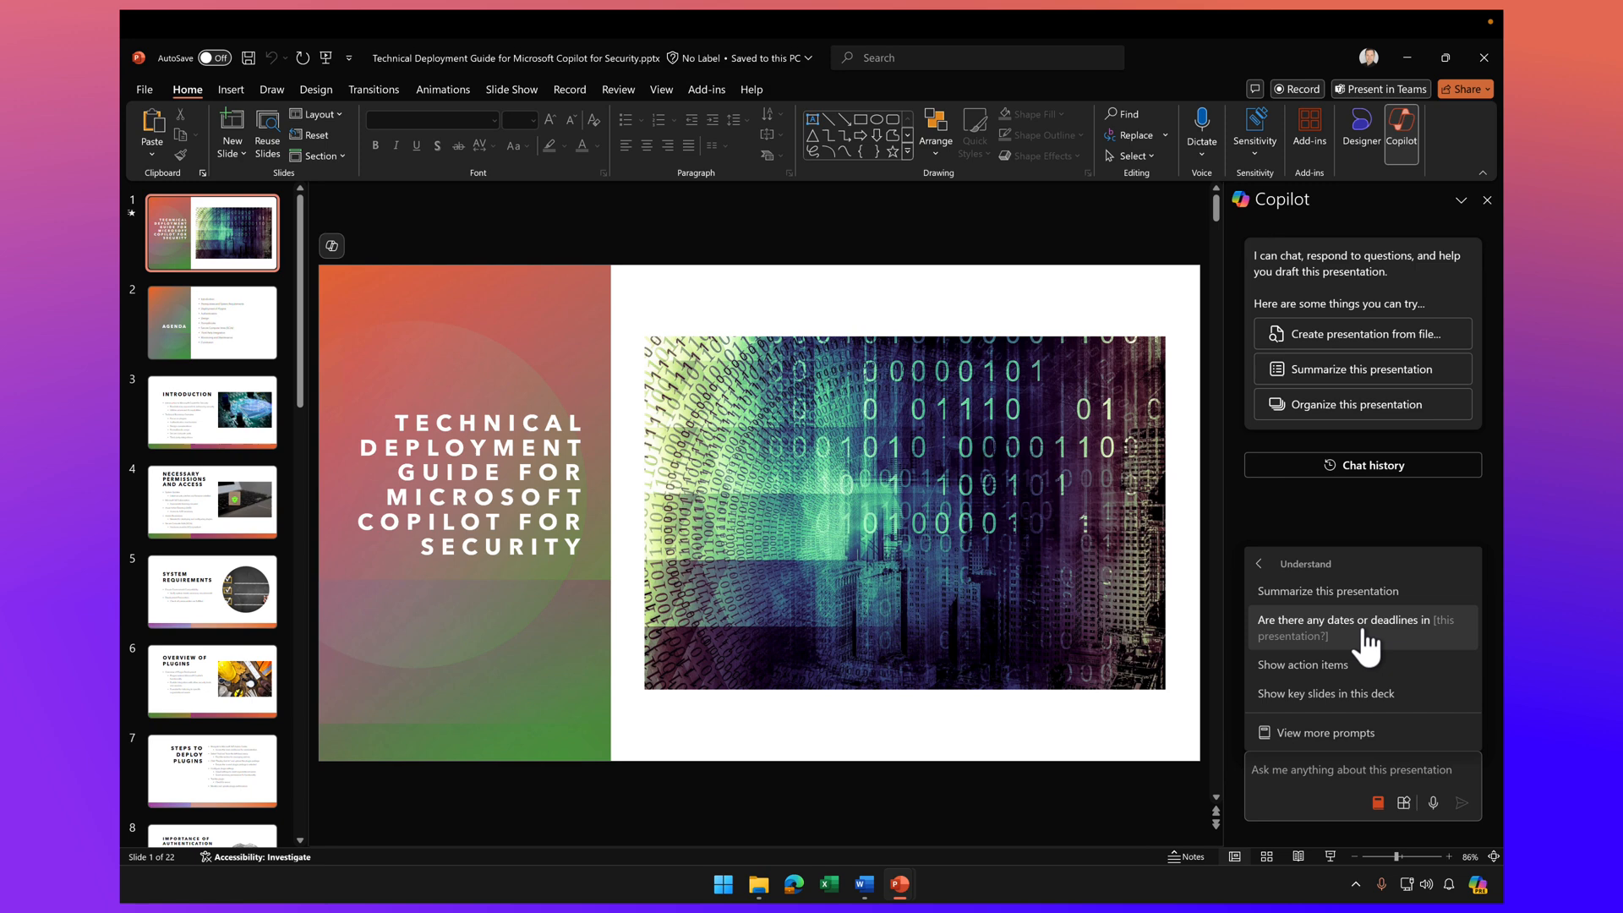
{"action": "left_click", "coordinate": [1328, 590]}
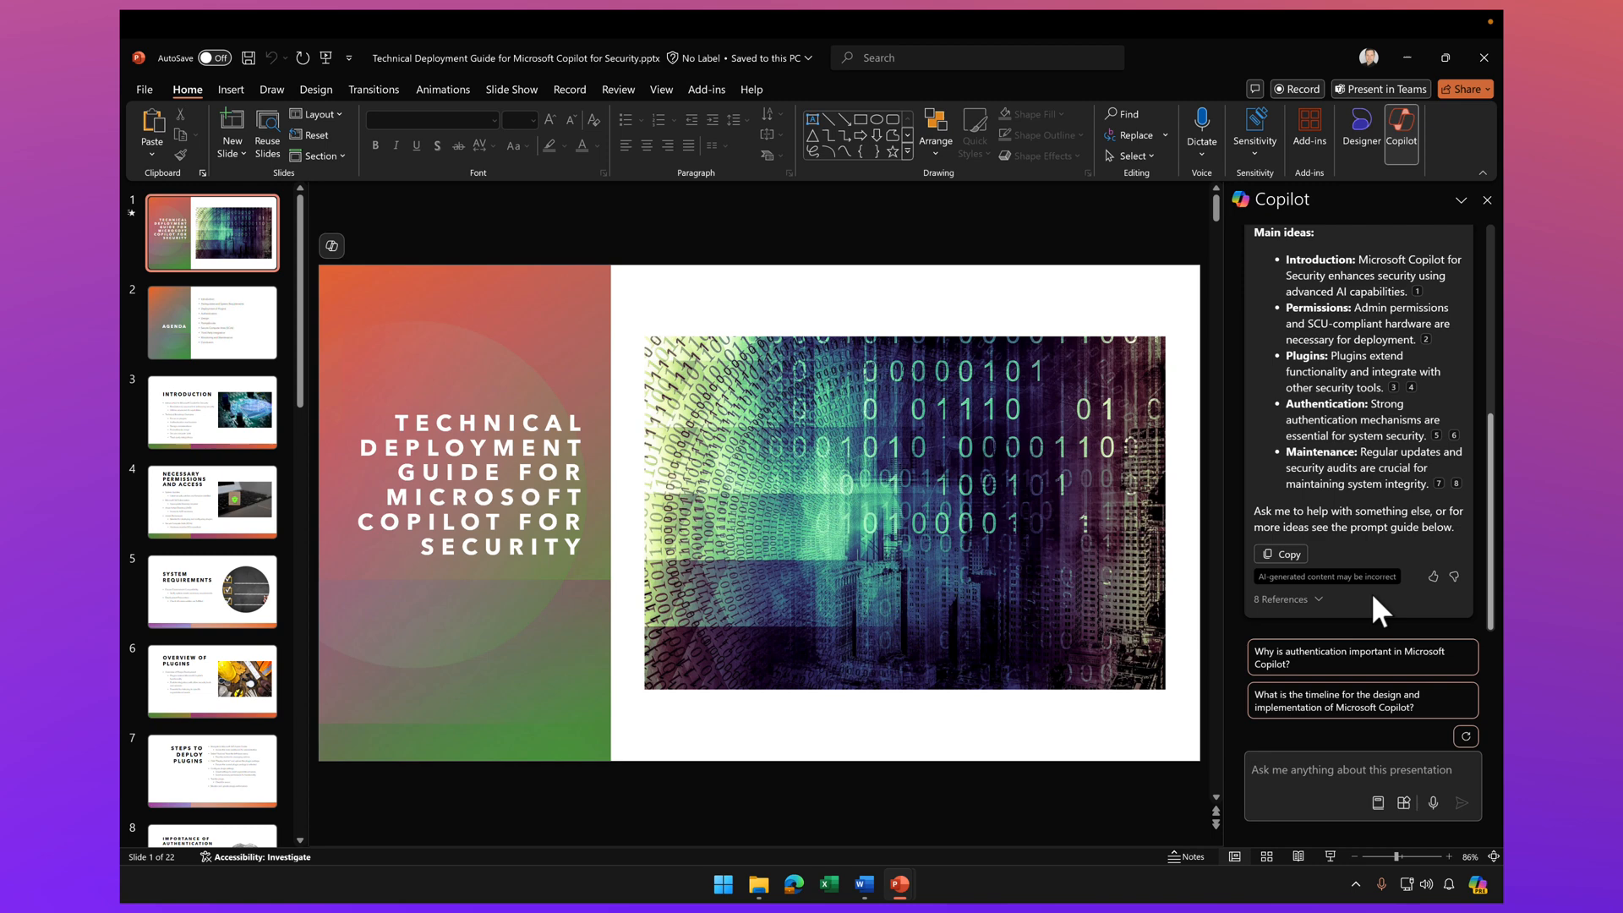
{"action": "scroll", "scroll_direction": "up", "scroll_amount": 3}
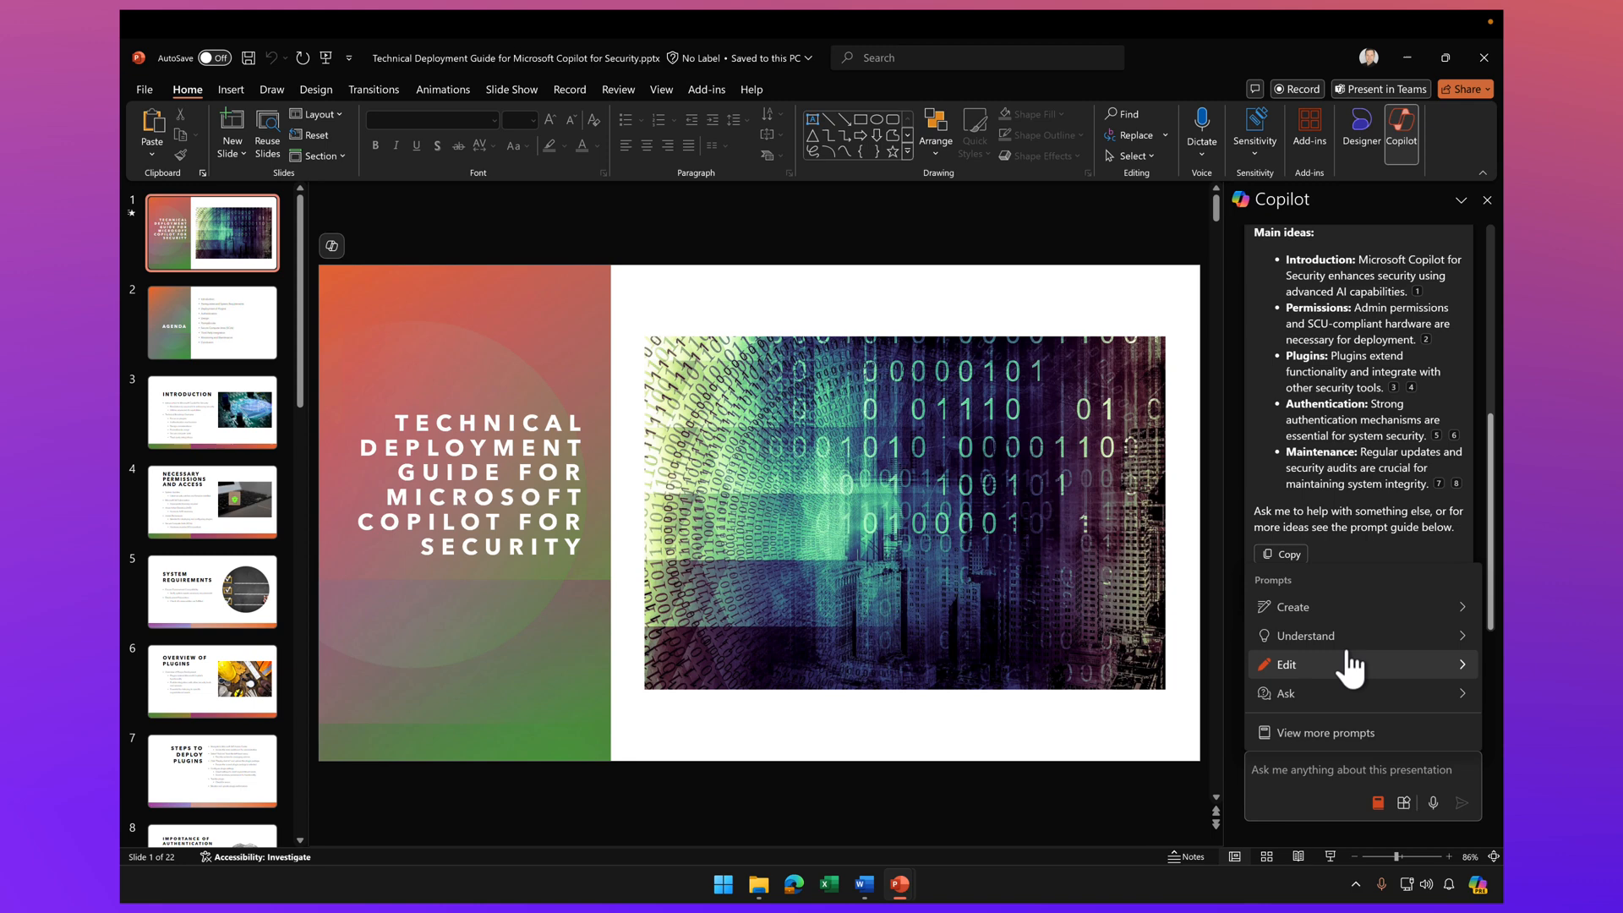
Ask Copilot for the deck's dates and deadlines, returning October 1, 2024 and January 1, 2025
{"action": "left_click", "coordinate": [1304, 635]}
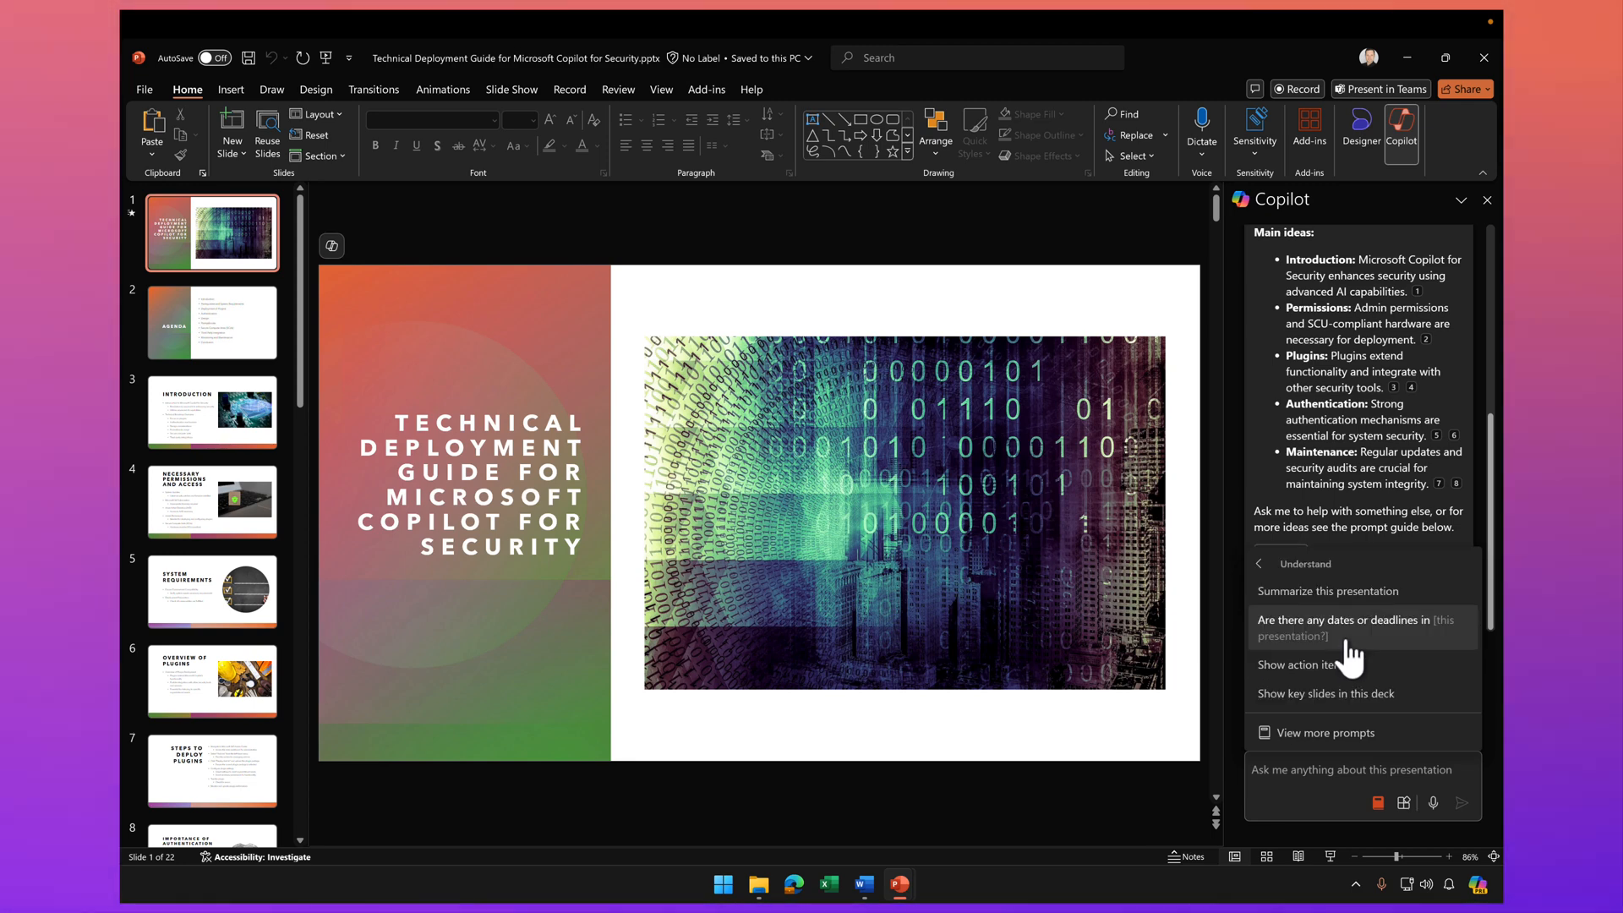
{"action": "left_click", "coordinate": [1346, 628]}
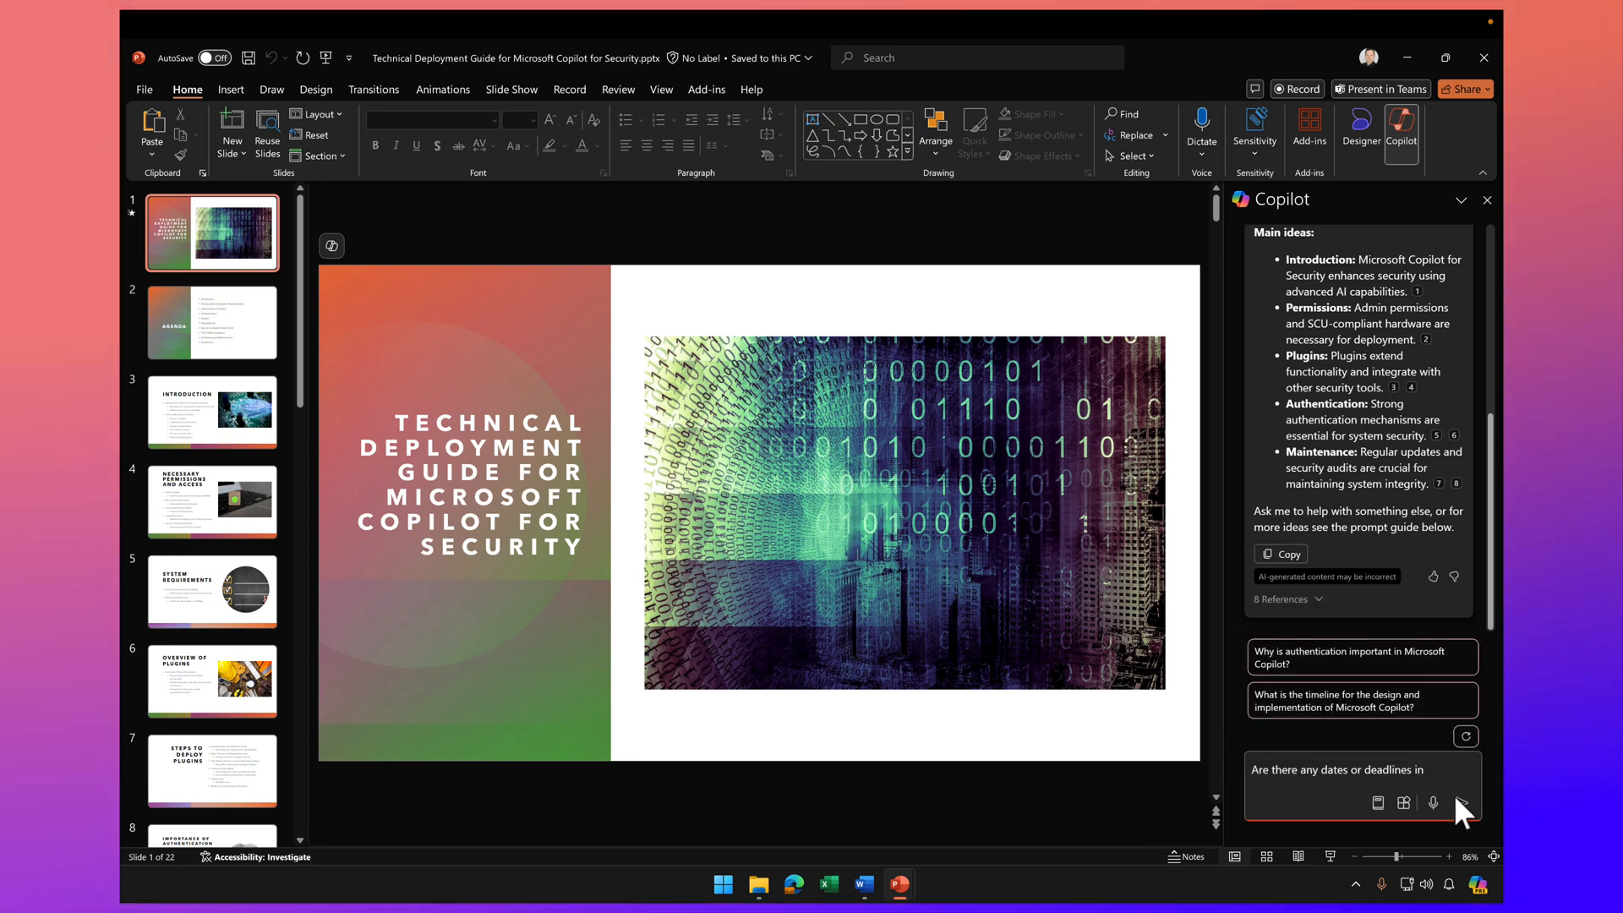
{"action": "type", "text": "th"}
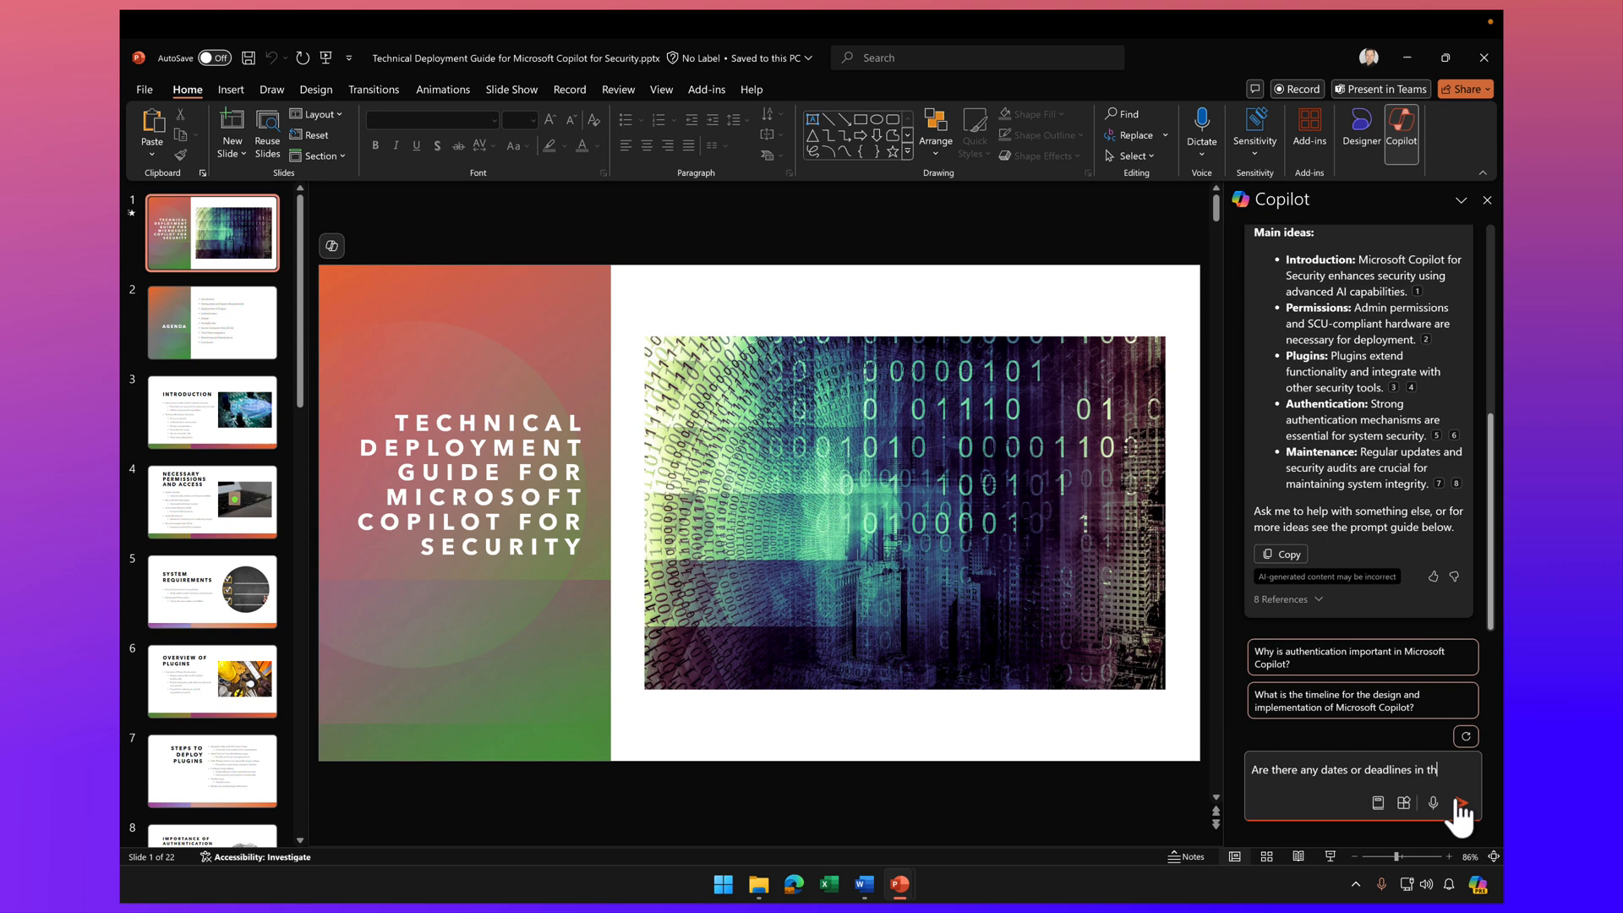
{"action": "left_click", "coordinate": [1462, 802]}
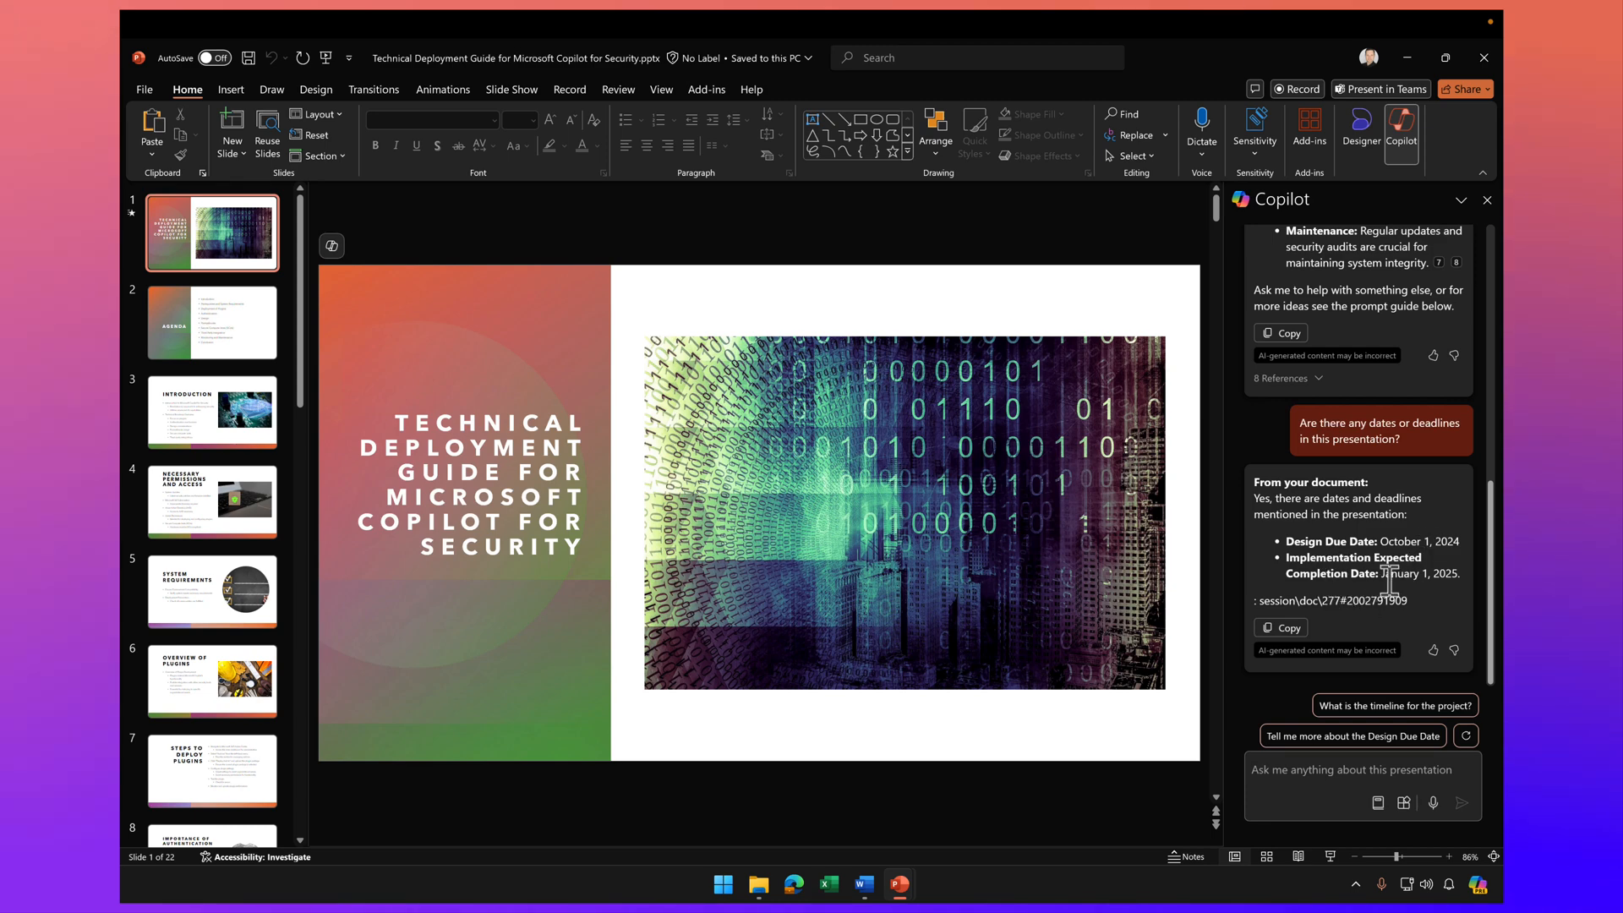
{"action": "mouse_move", "coordinate": [502, 670]}
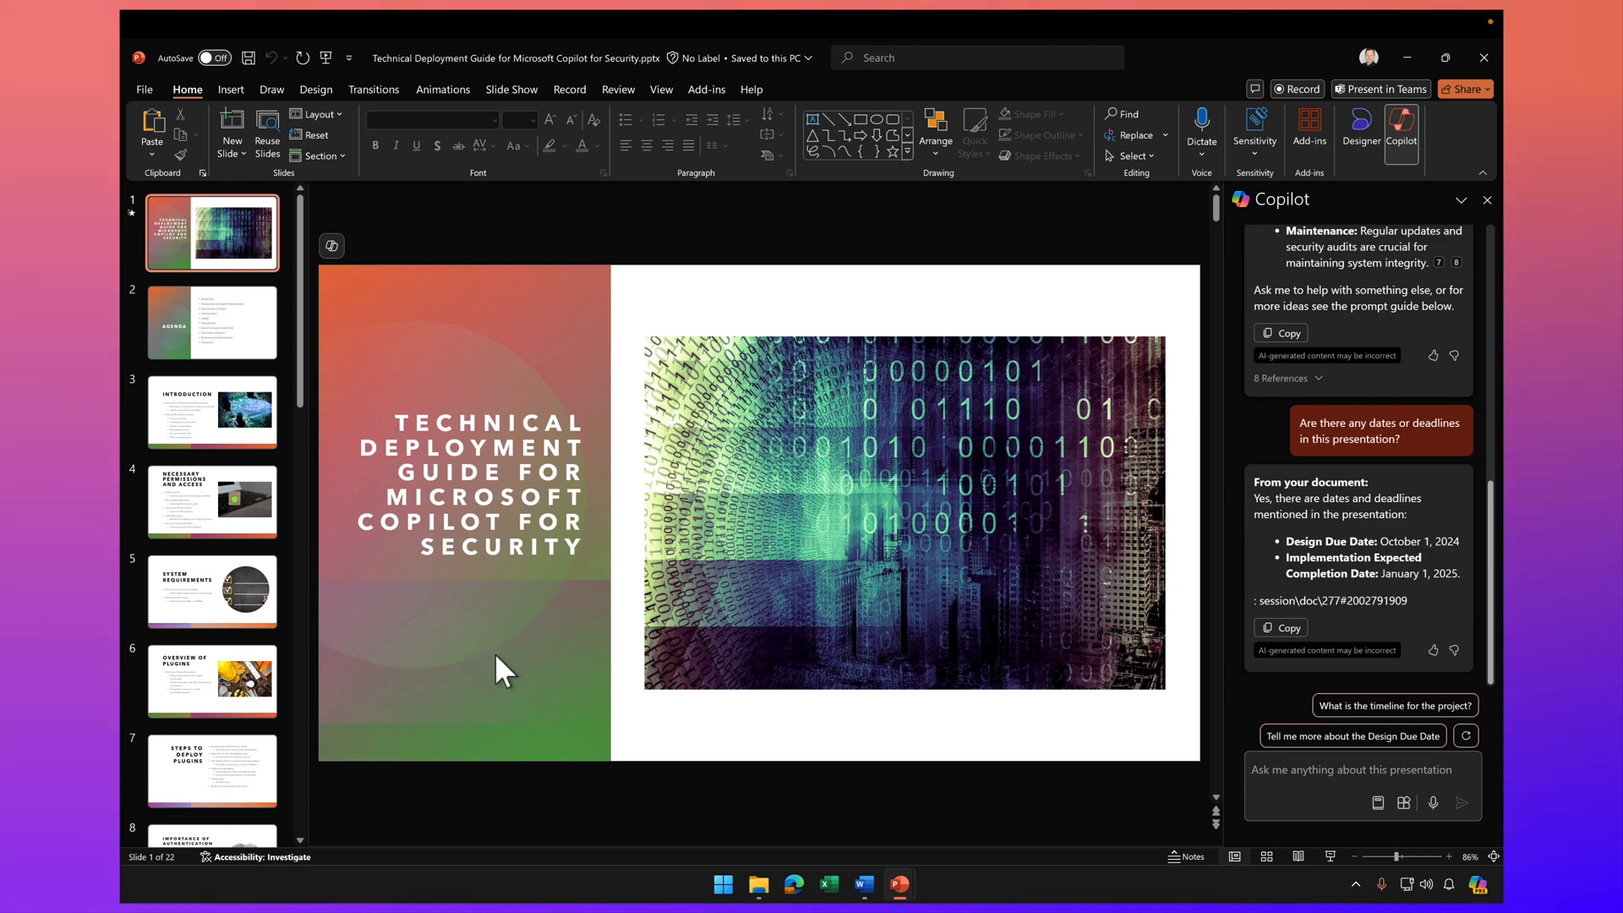
Open slide 22, the Design and Implementation Timeline, from the bottom of the thumbnails
{"action": "scroll", "scroll_direction": "down", "scroll_amount": 3}
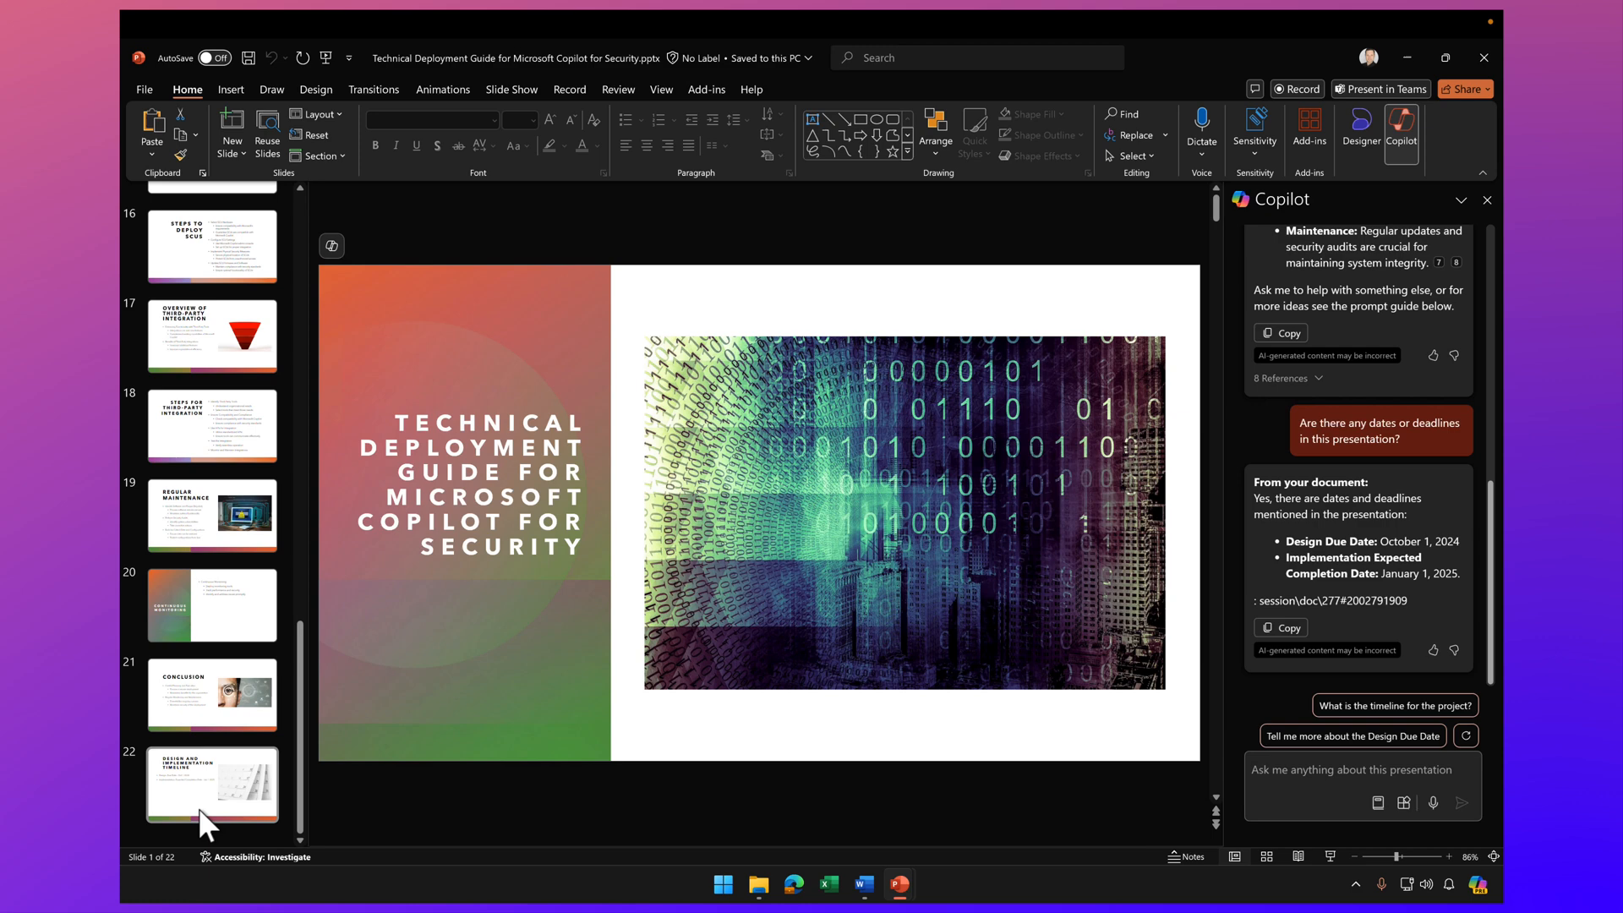
{"action": "left_click", "coordinate": [212, 784]}
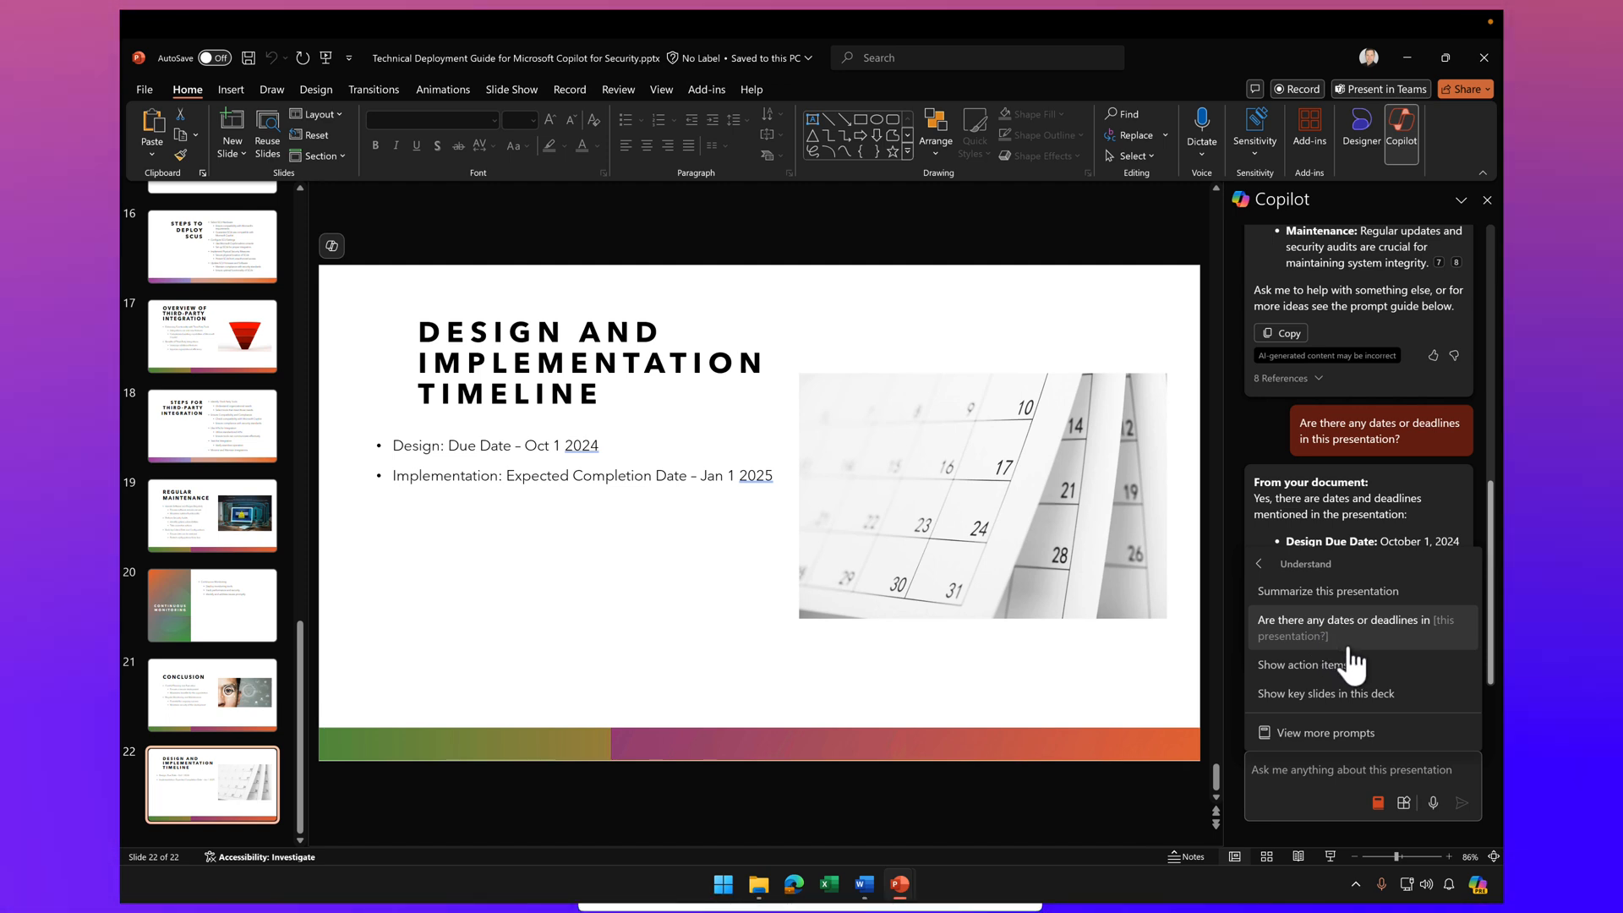
Get Copilot's action items, e.g. security updates, hardware compliance, audits and backups
{"action": "left_click", "coordinate": [1324, 664]}
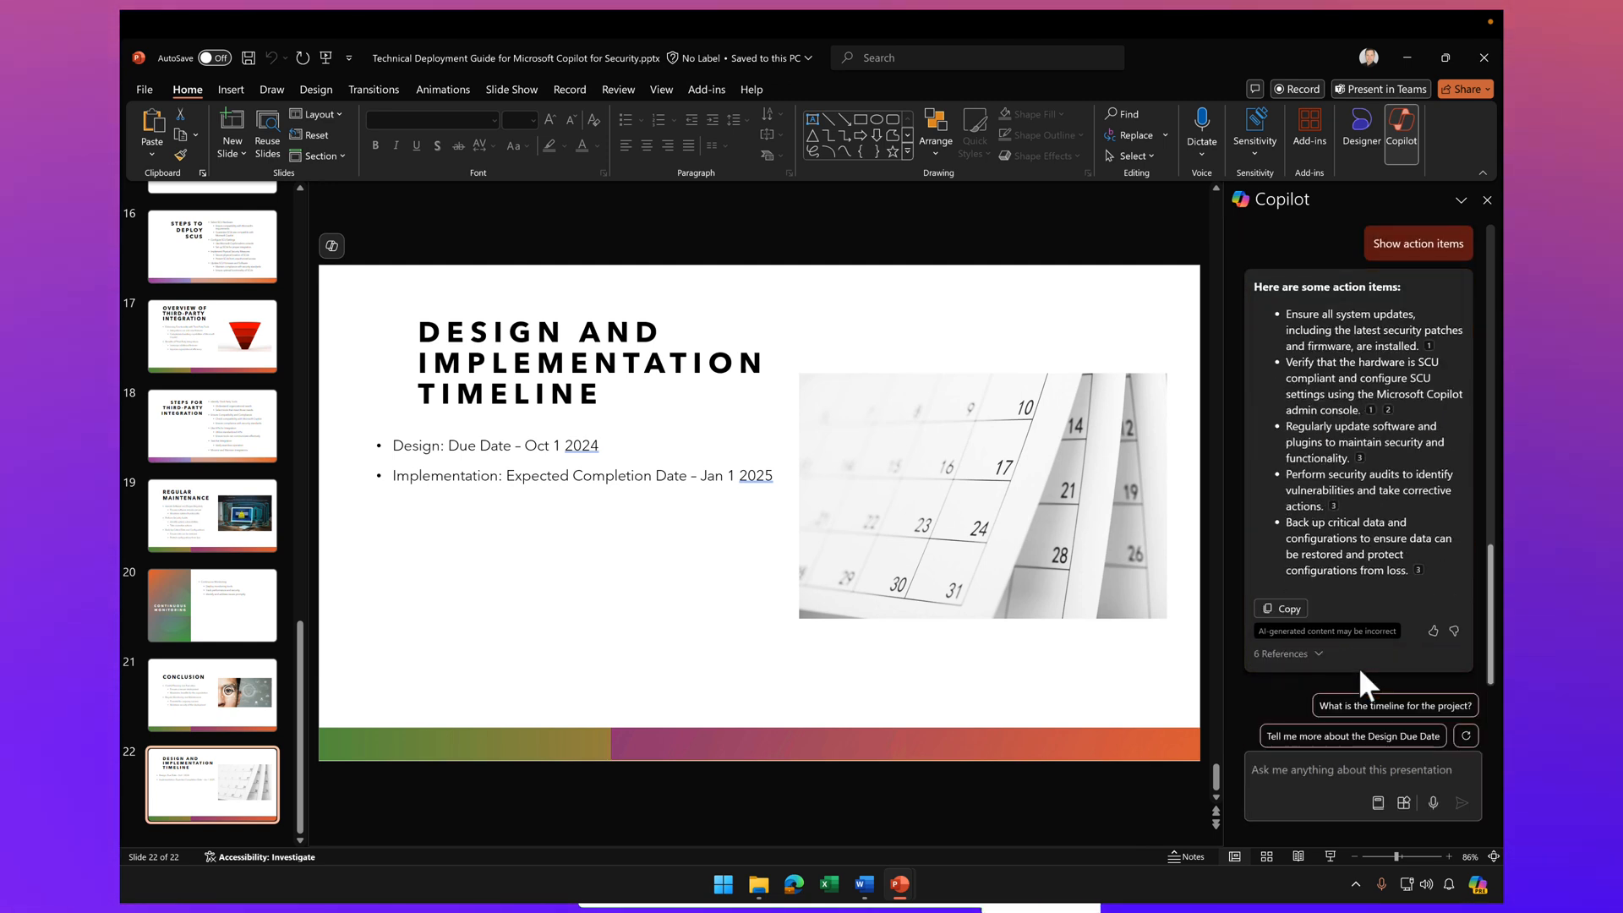
{"action": "mouse_move", "coordinate": [1288, 316]}
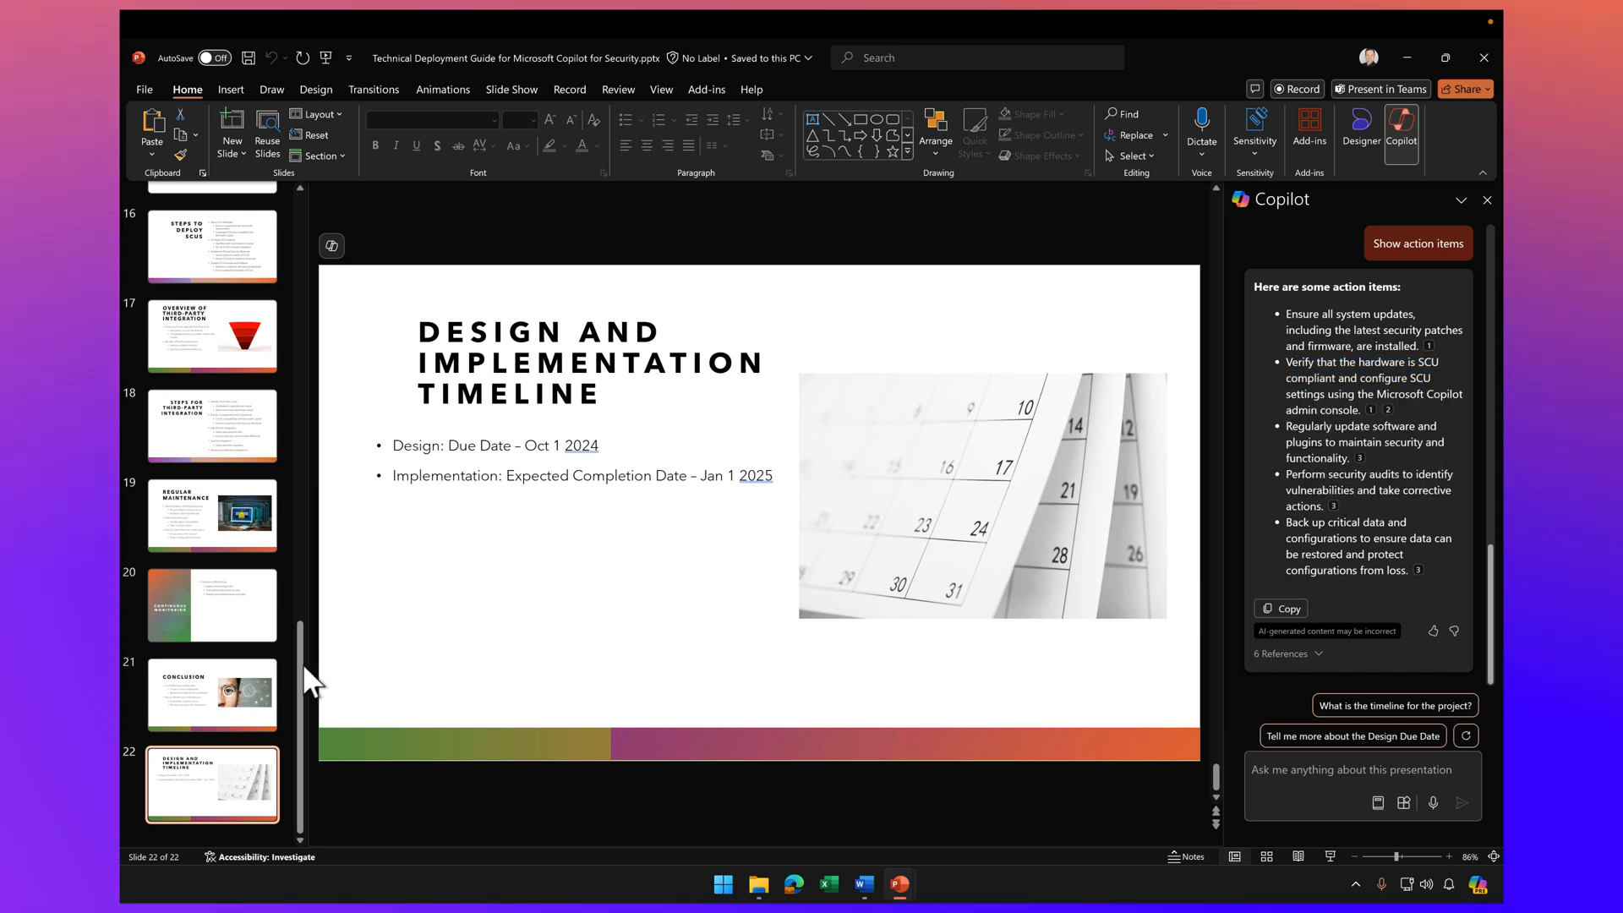
{"action": "scroll", "scroll_direction": "up", "scroll_amount": 3}
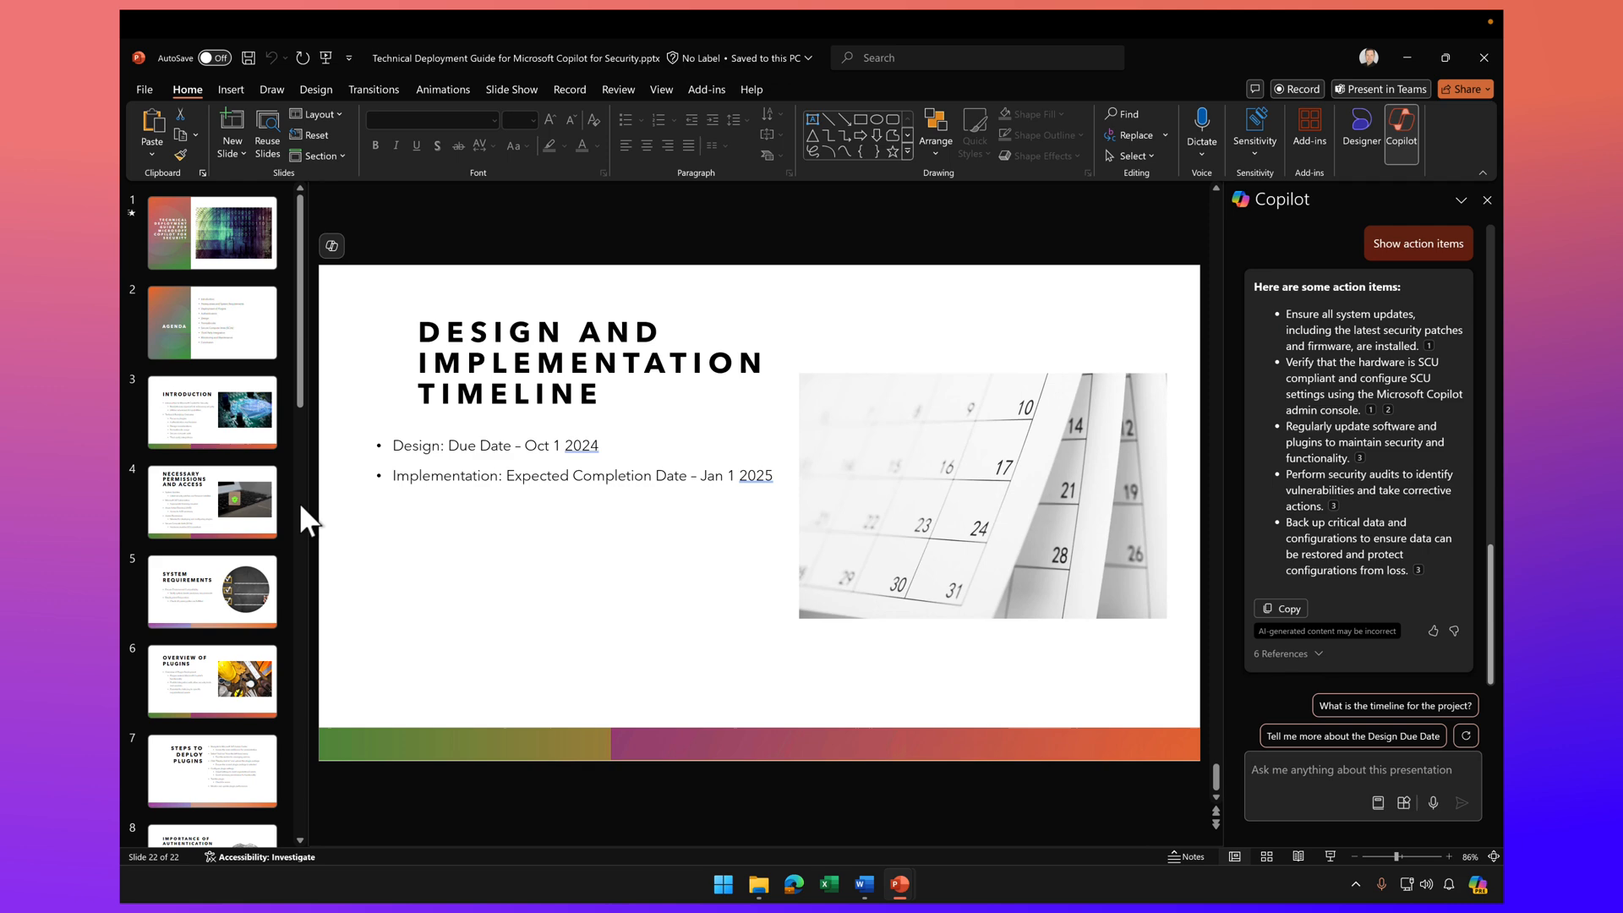
{"action": "mouse_move", "coordinate": [896, 885]}
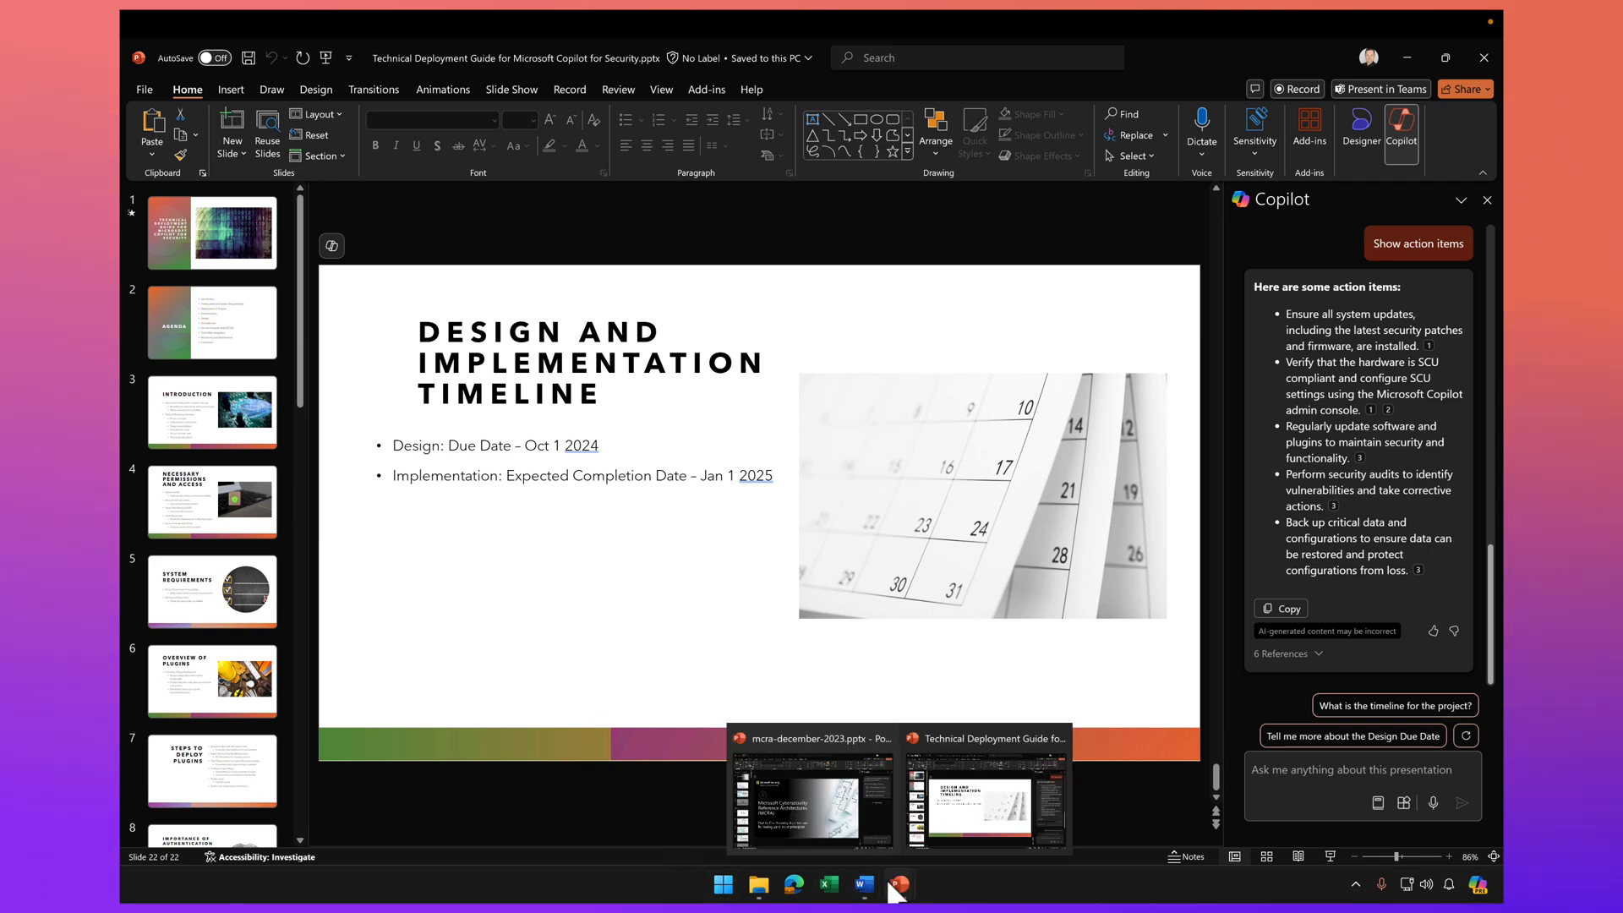
Switch to the mcra-december-2023 deck and show its Copilot prompt guide
{"action": "left_click", "coordinate": [811, 802]}
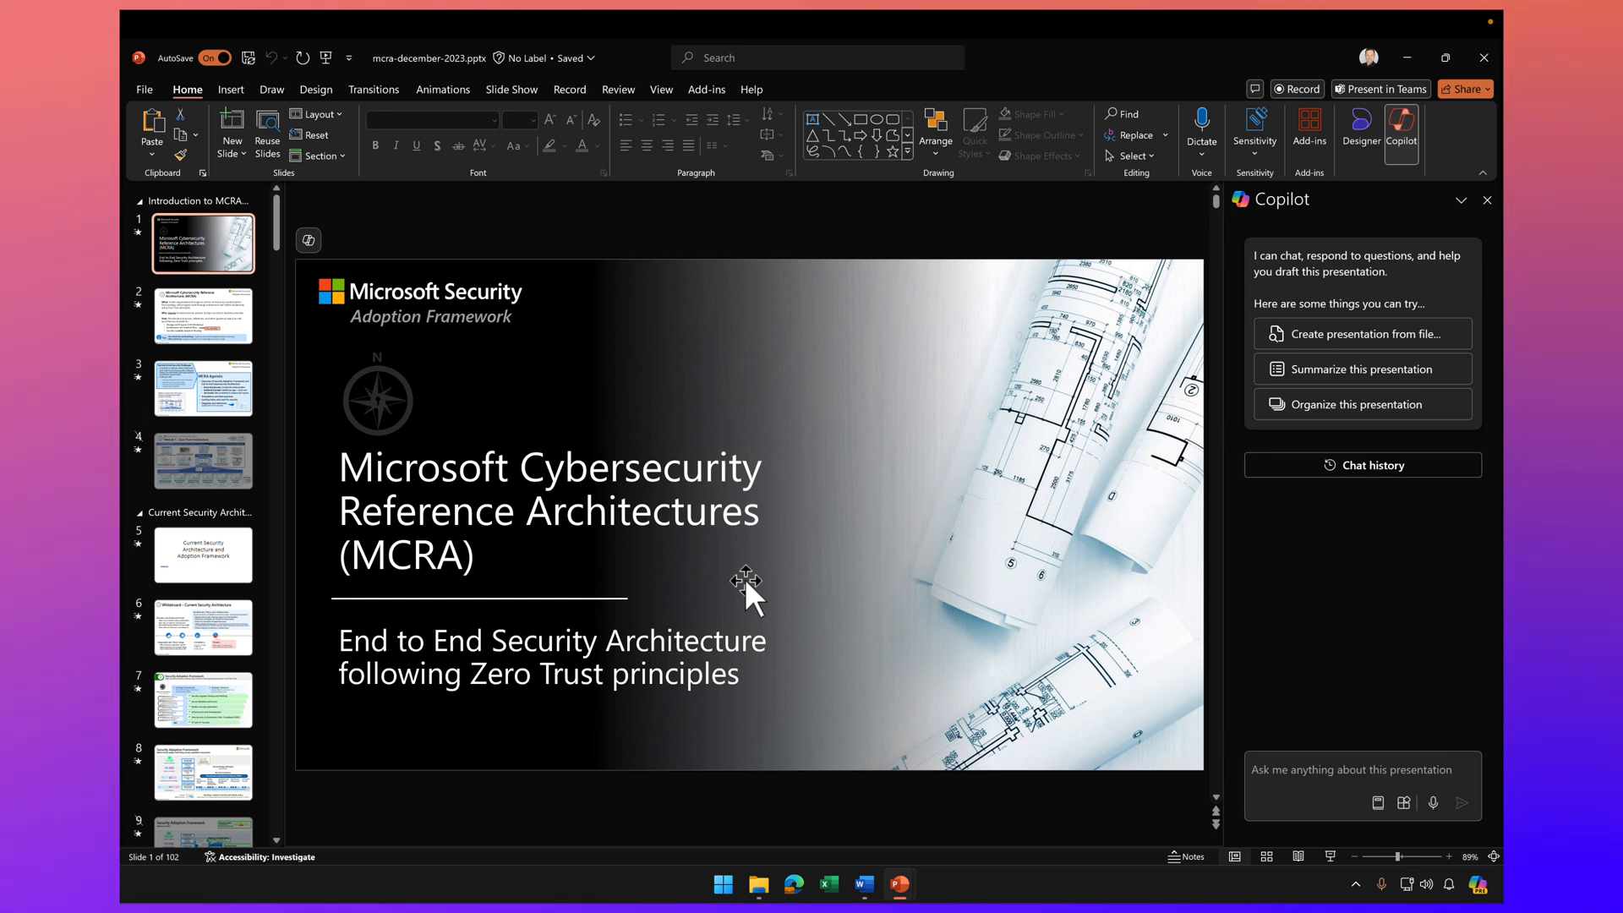
{"action": "left_click", "coordinate": [1377, 803]}
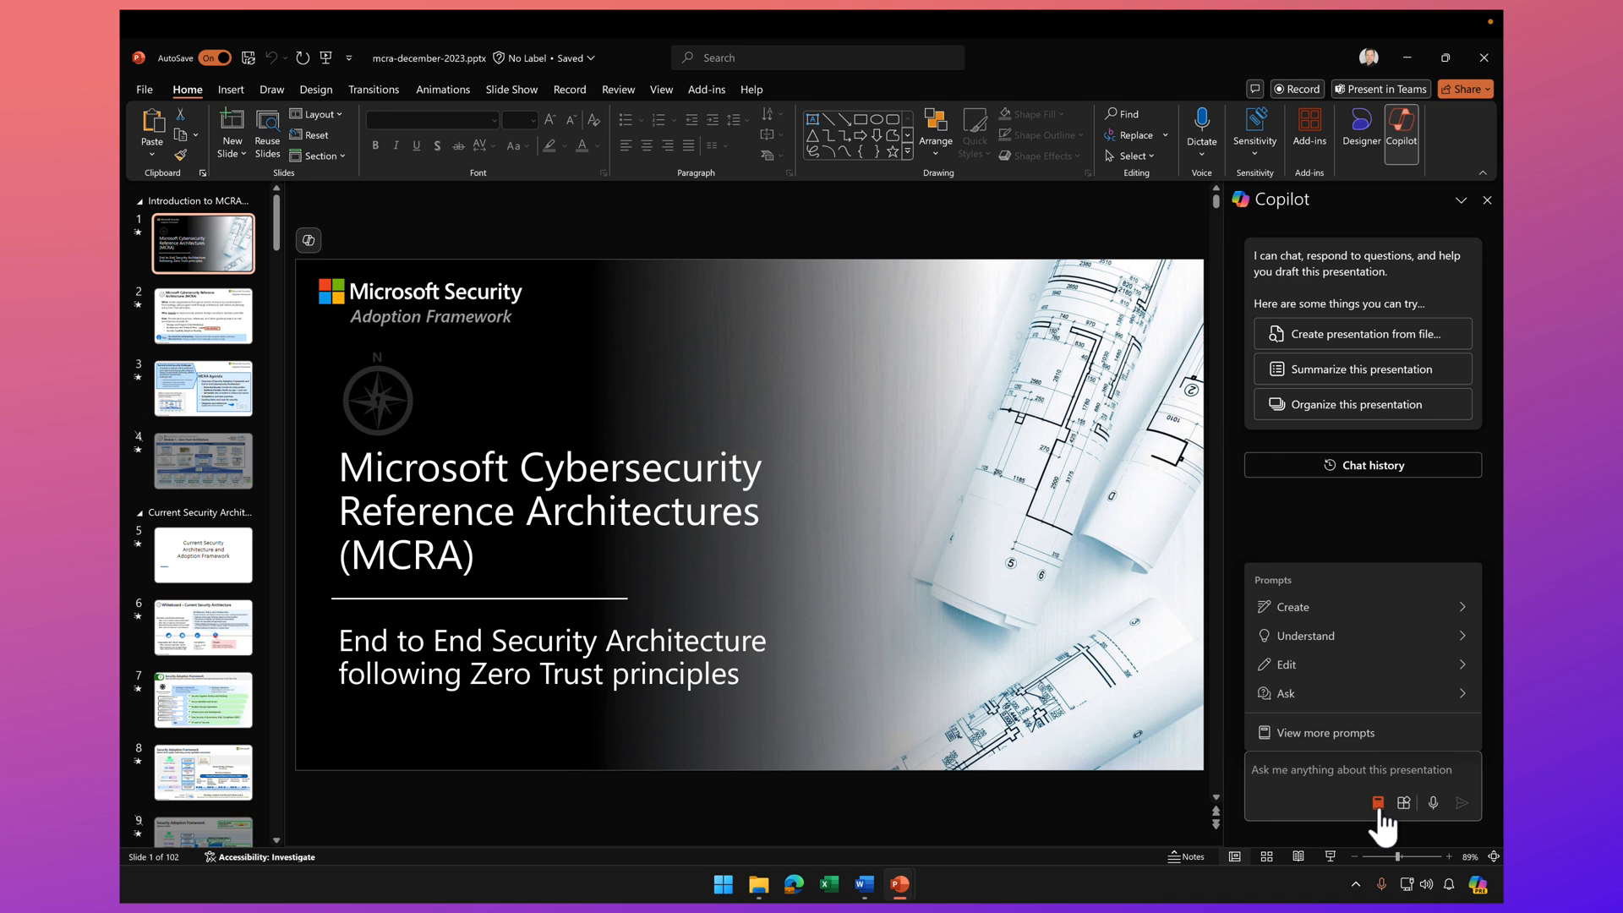
Have Copilot show the MCRA deck's key slides (1, 3, 11, 12, 19), reopening Understand prompts
{"action": "left_click", "coordinate": [1308, 636]}
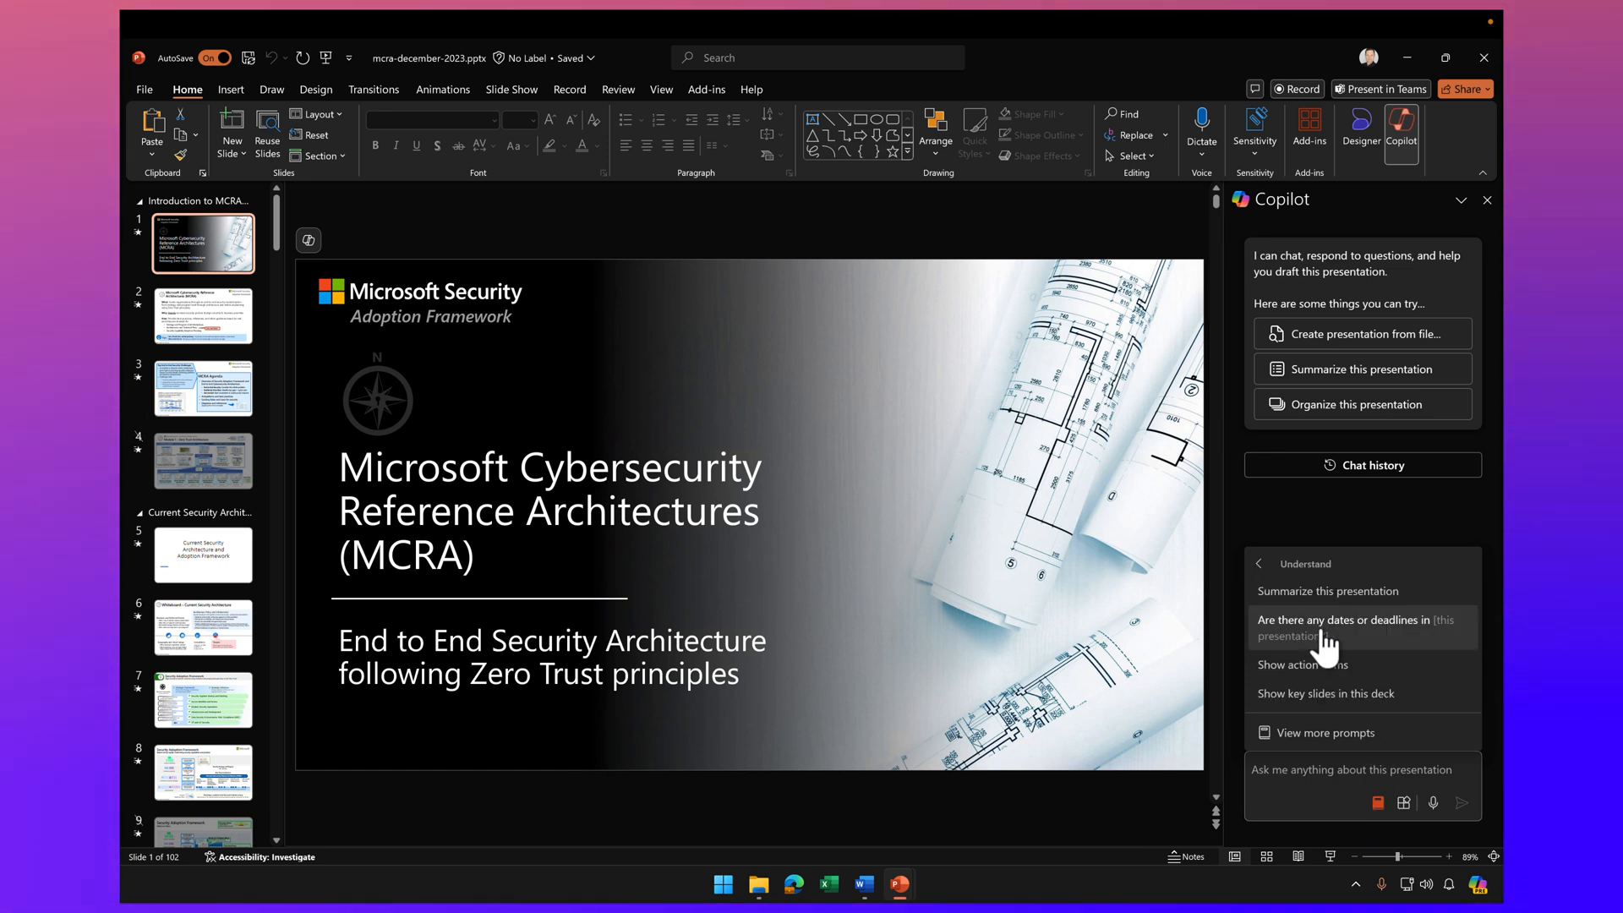
{"action": "mouse_move", "coordinate": [1324, 646]}
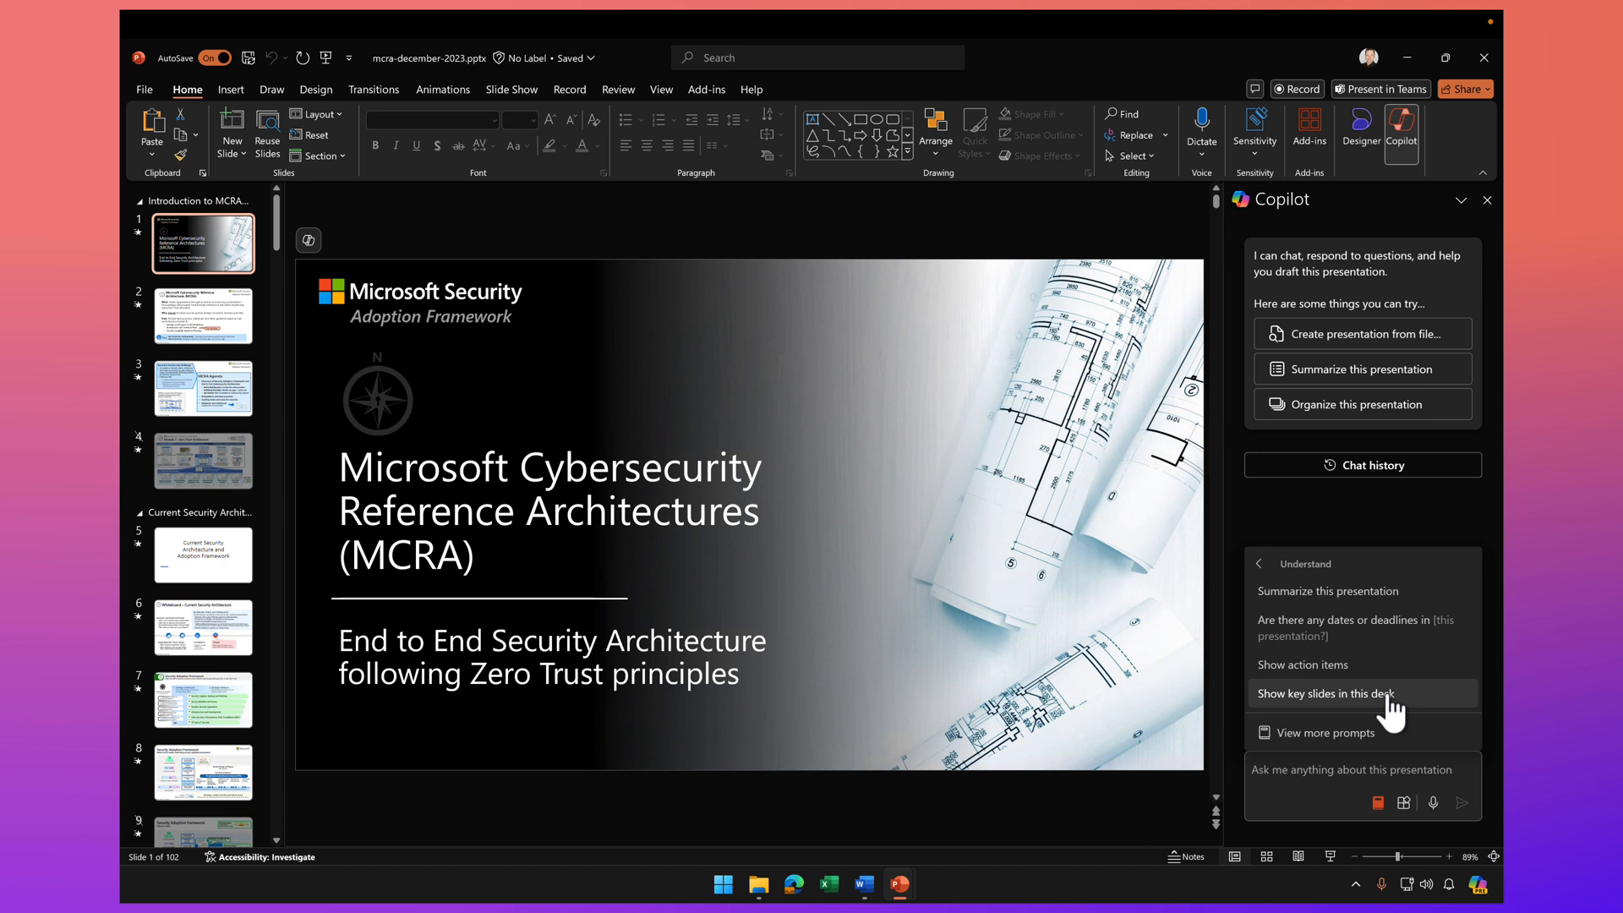
{"action": "left_click", "coordinate": [1324, 693]}
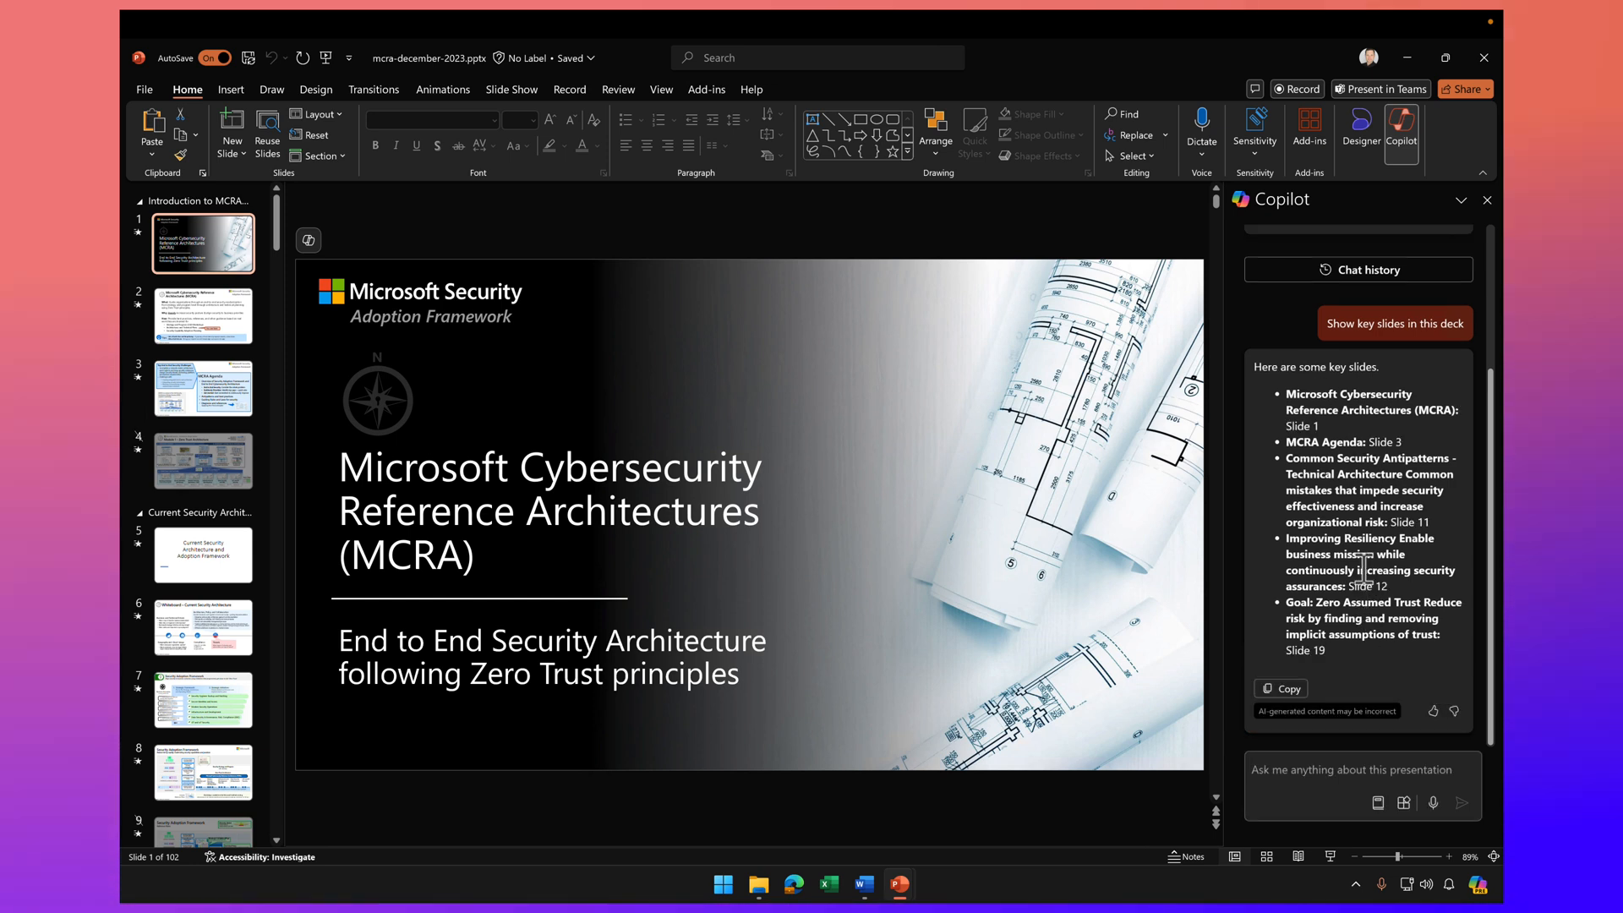
{"action": "mouse_move", "coordinate": [1377, 456]}
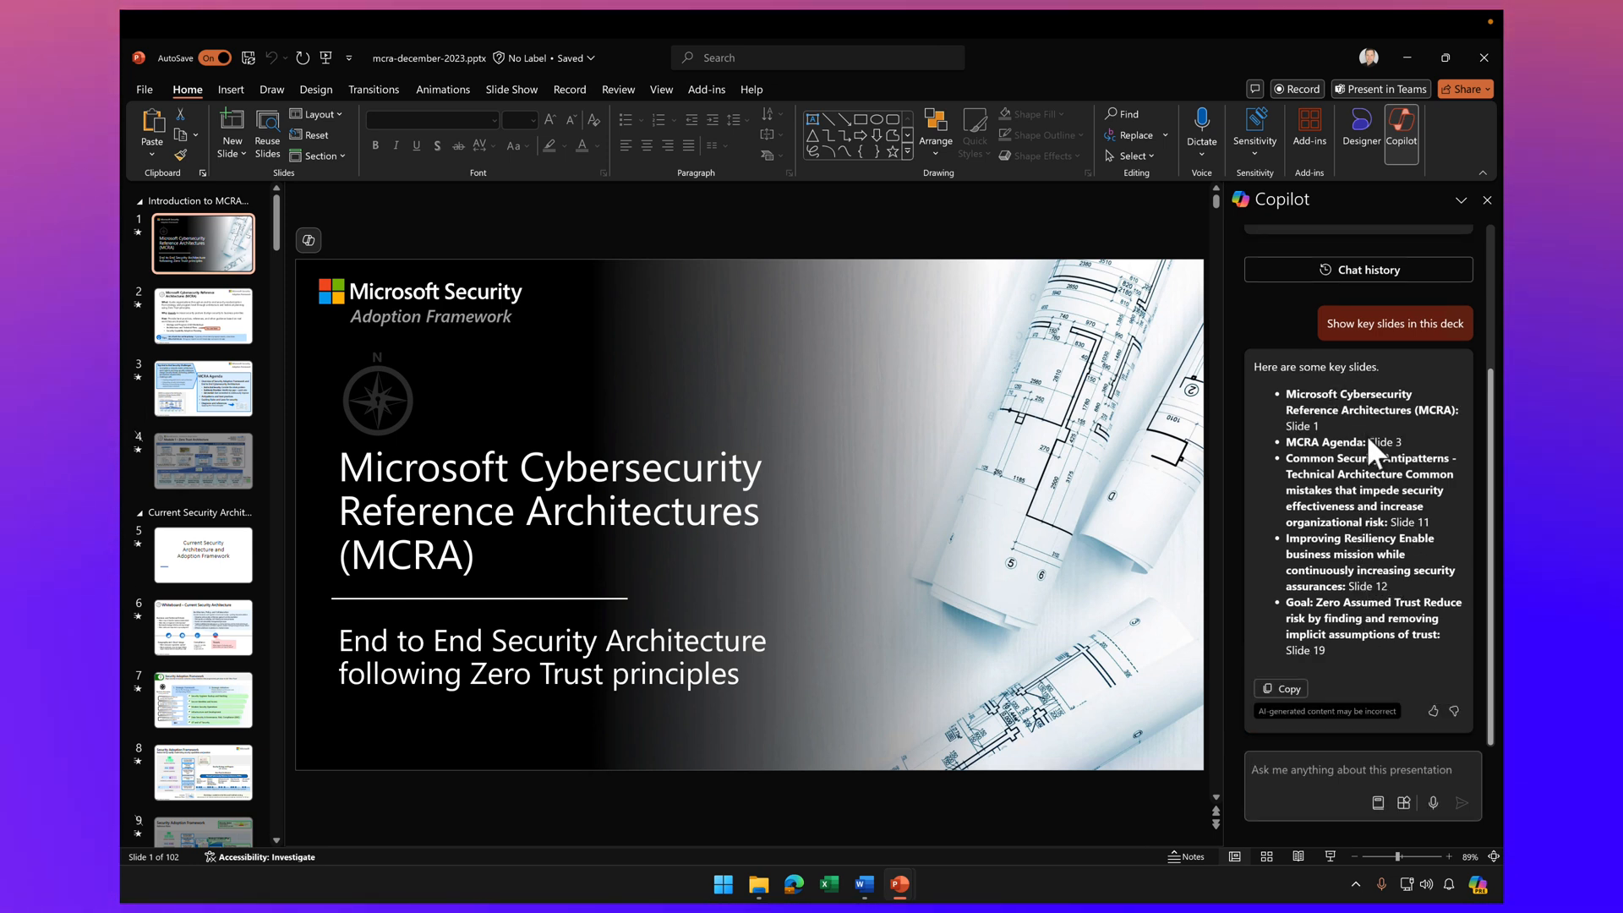
{"action": "mouse_move", "coordinate": [1366, 676]}
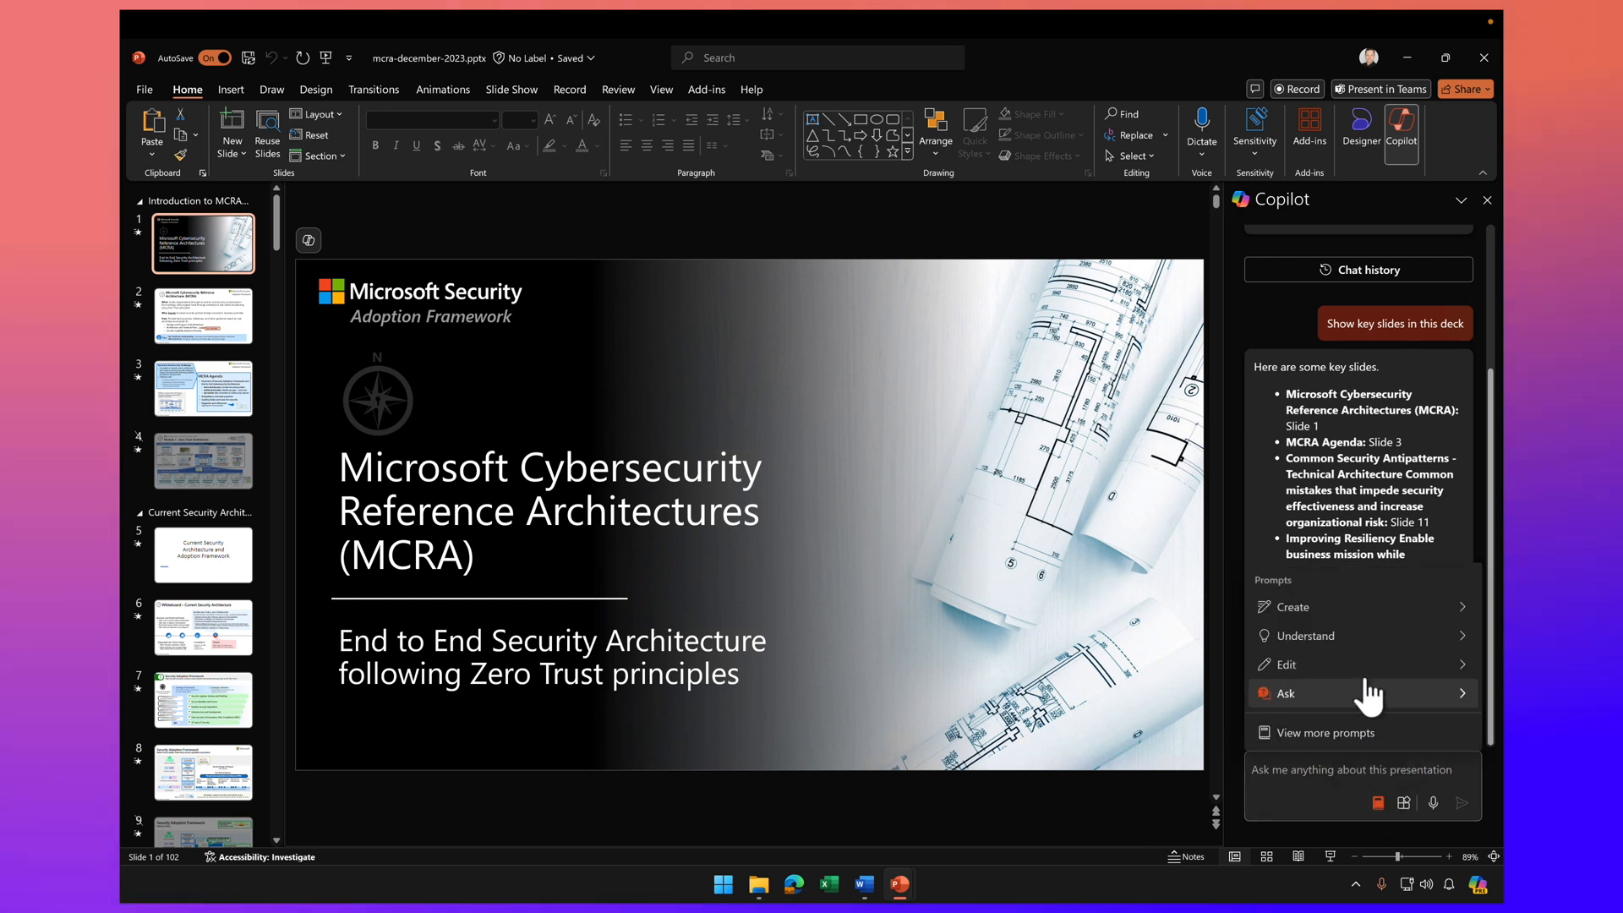
{"action": "left_click", "coordinate": [1306, 635]}
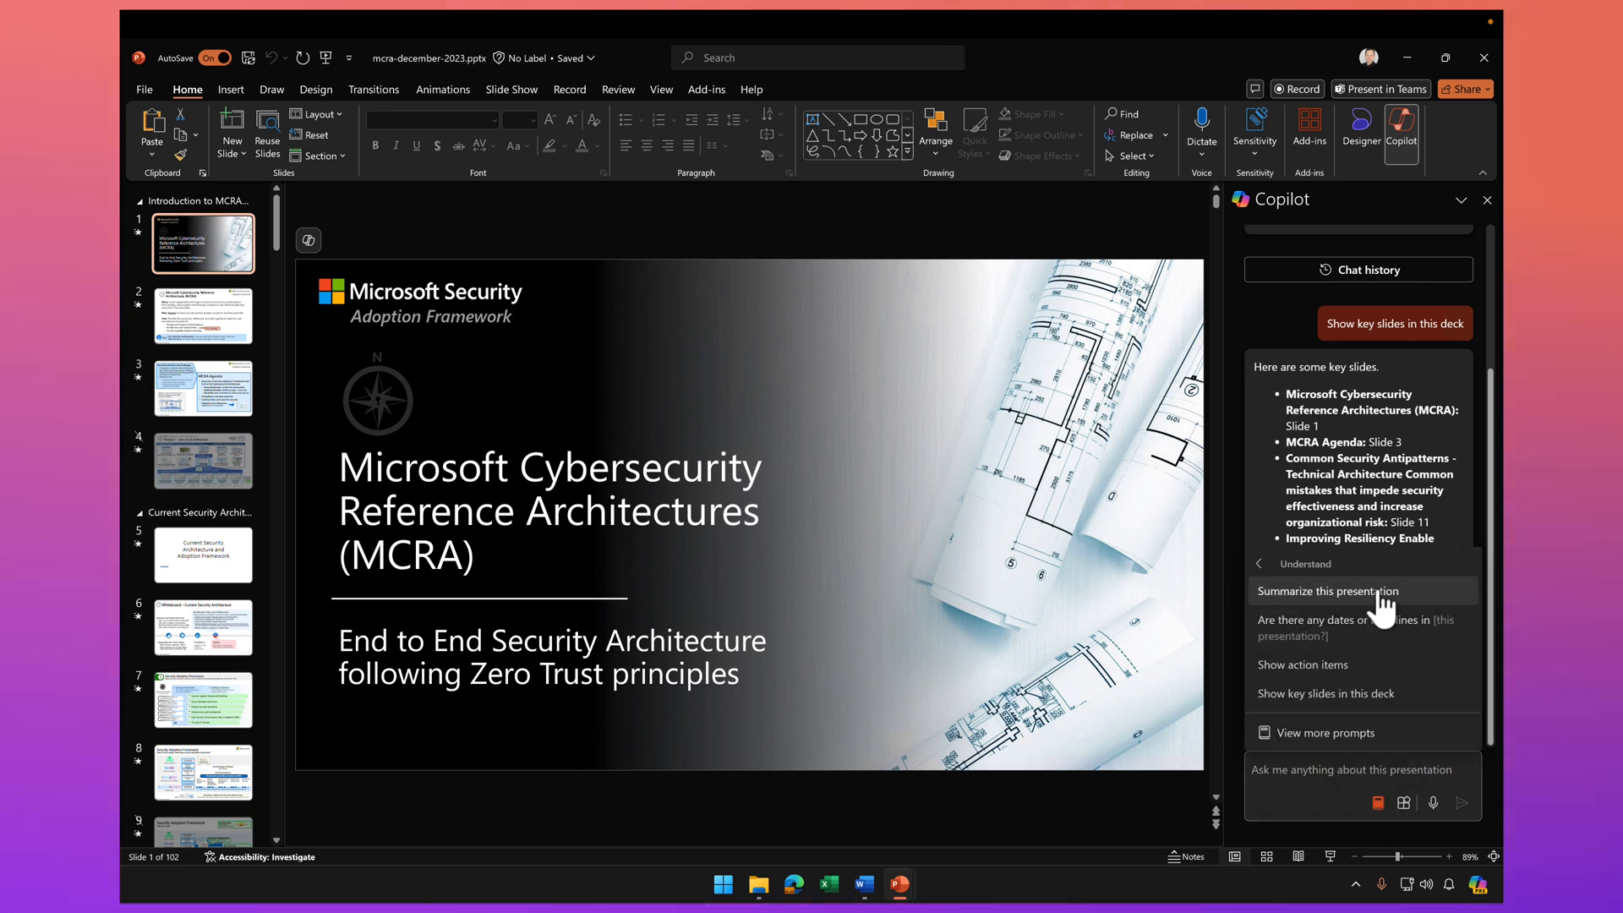